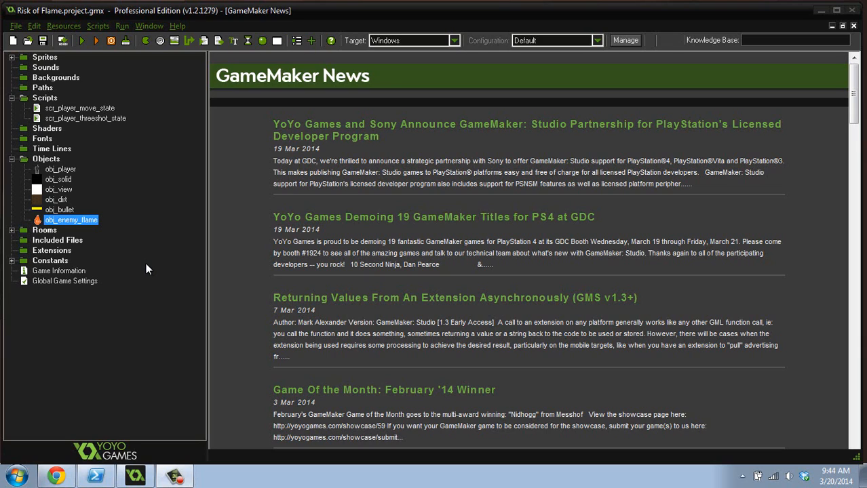
pyautogui.moveTo(168, 135)
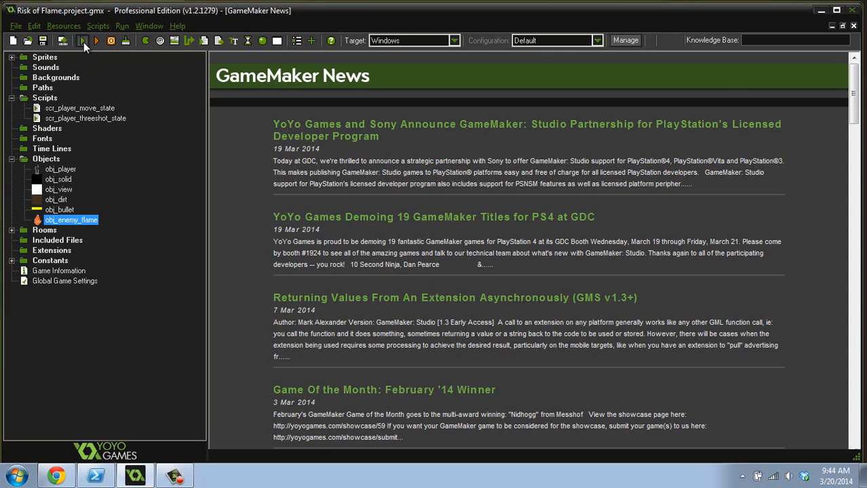
# Run the game twice to watch the current enemy flame behaviour, closing it each time.
pyautogui.click(84, 43)
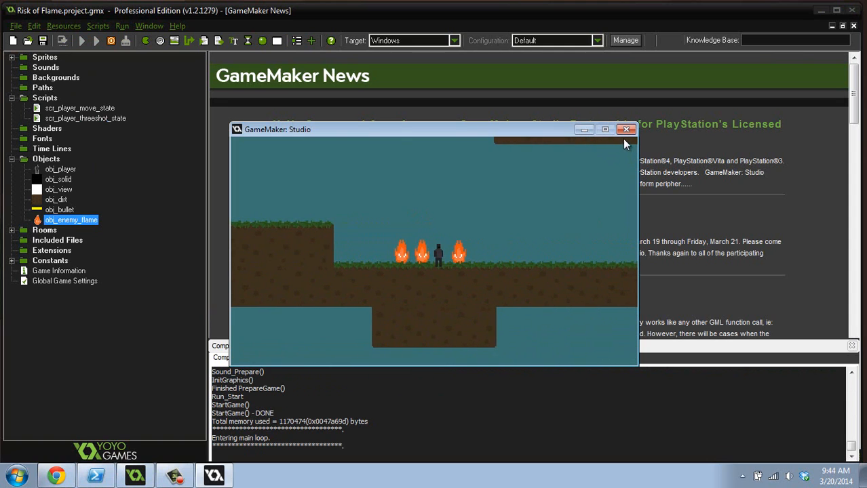
pyautogui.click(627, 129)
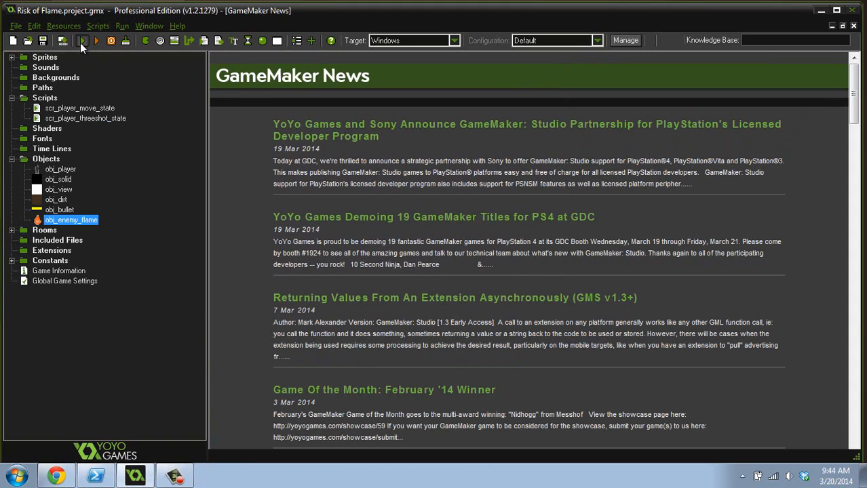
pyautogui.click(82, 41)
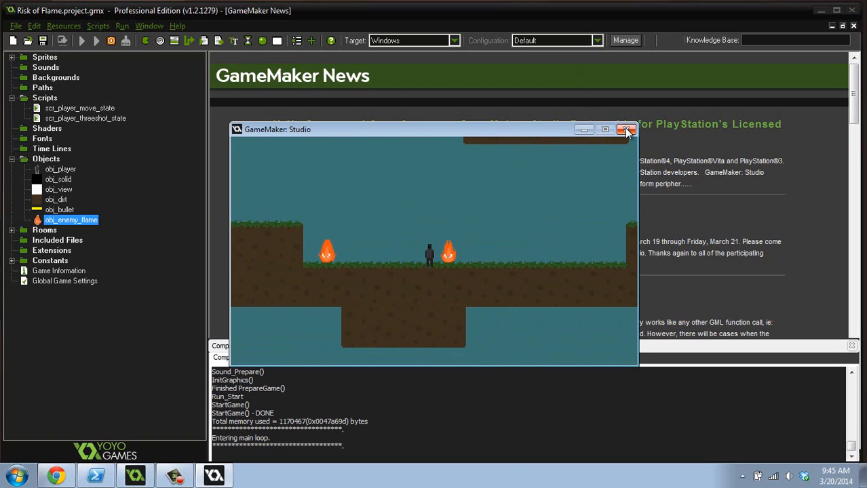
pyautogui.click(624, 130)
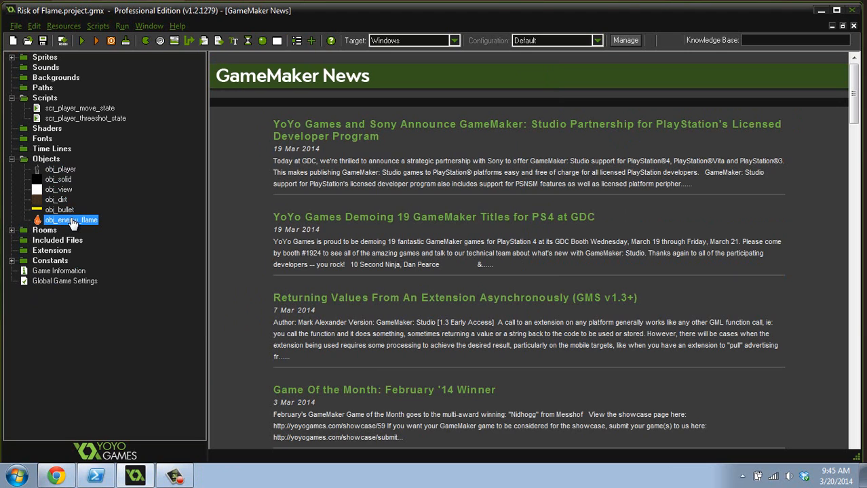
# Review obj_enemy_flame's Step event movement code around distance_to_point, then close the game.
pyautogui.doubleClick(71, 220)
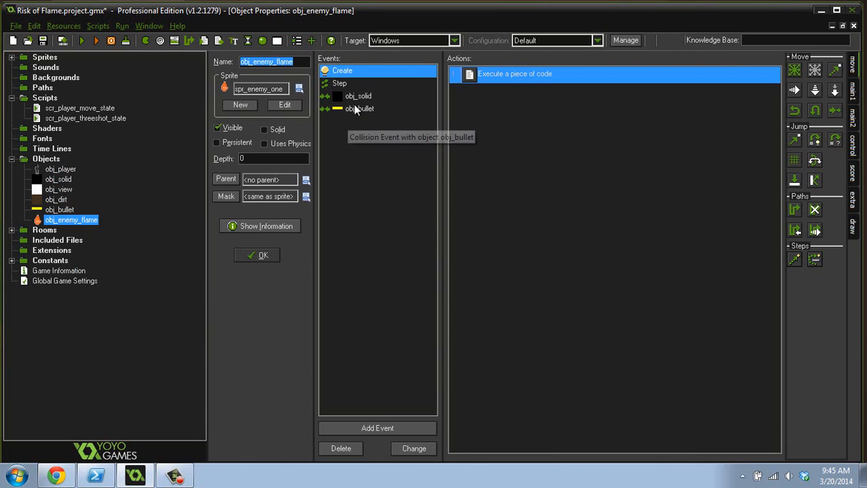
pyautogui.doubleClick(535, 74)
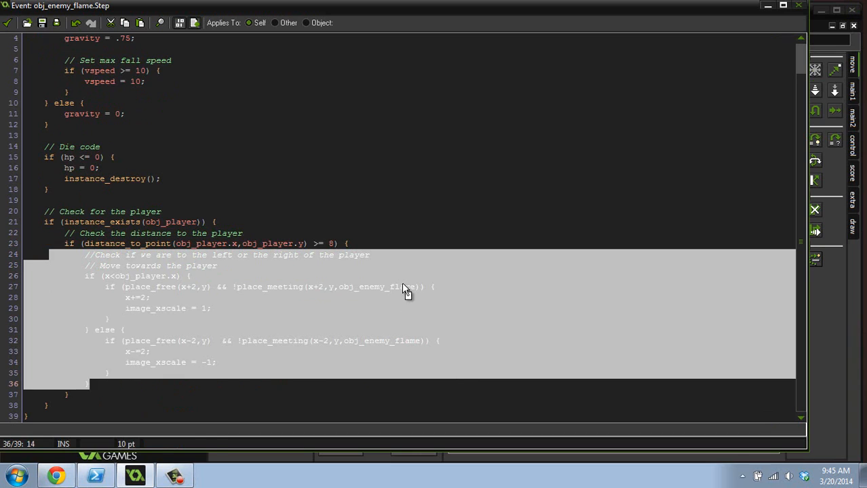
pyautogui.click(405, 287)
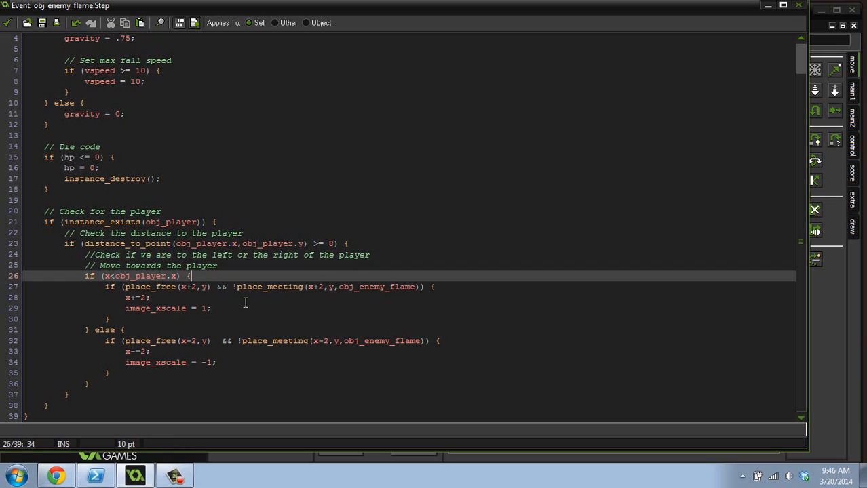
pyautogui.doubleClick(135, 245)
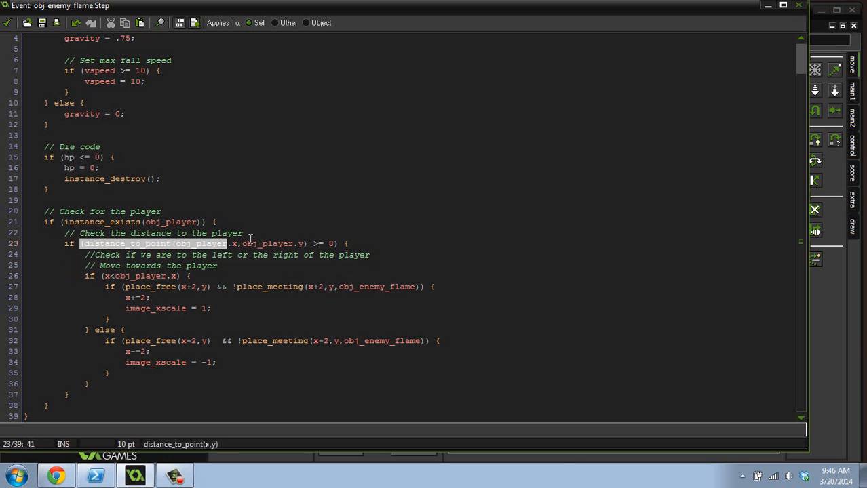
pyautogui.click(239, 245)
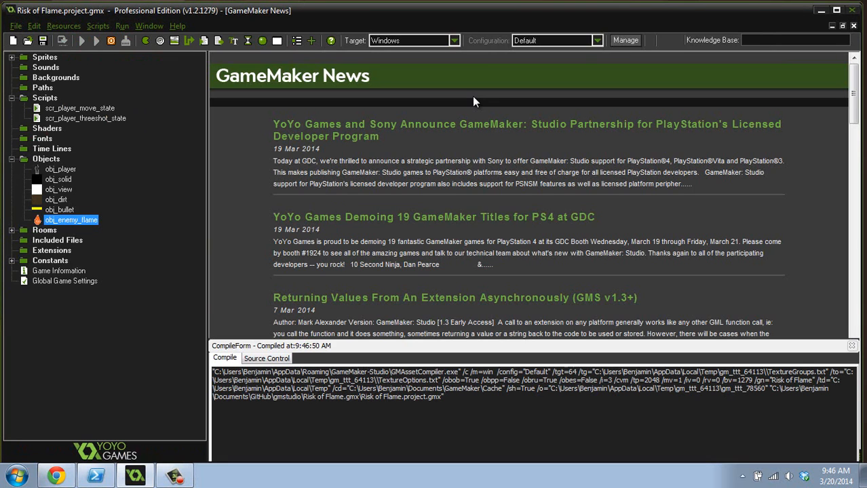
pyautogui.moveTo(537, 173)
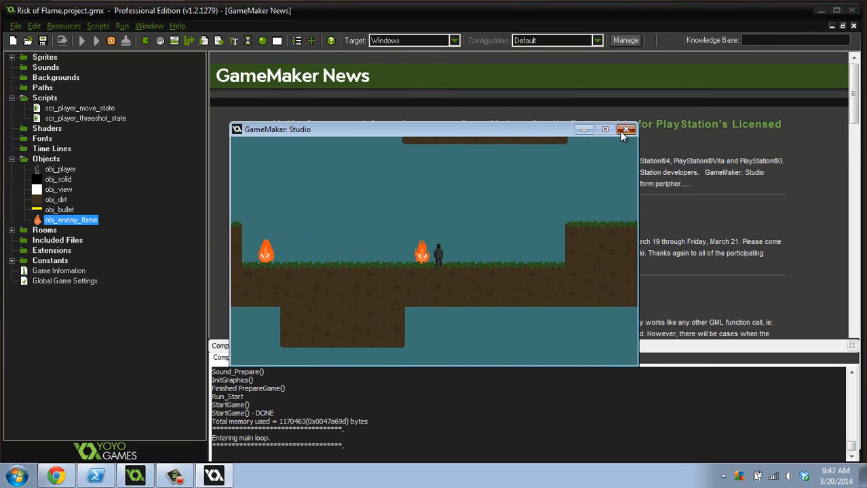
pyautogui.click(627, 130)
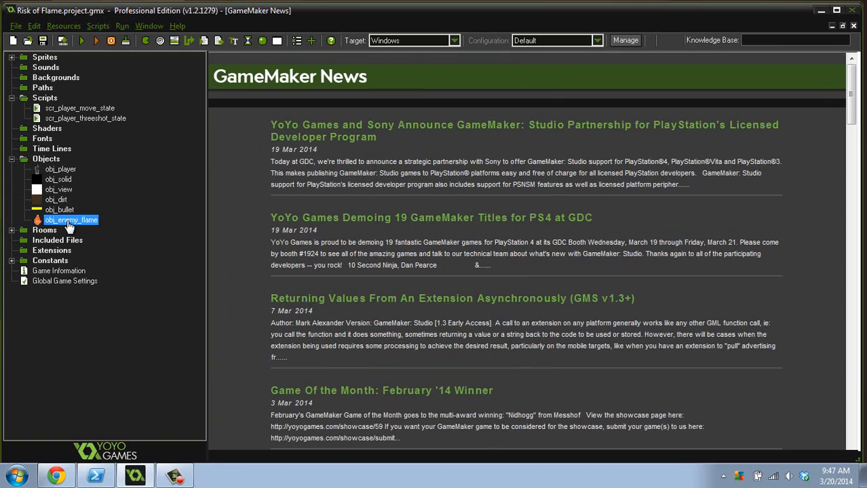
# Add a collision event with obj_enemy_flame and write the if (x>other.x) branch.
pyautogui.doubleClick(71, 220)
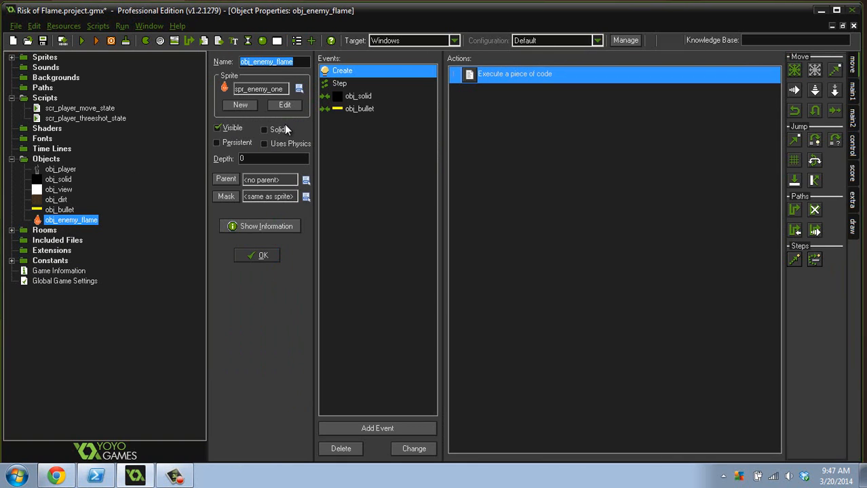
pyautogui.click(377, 428)
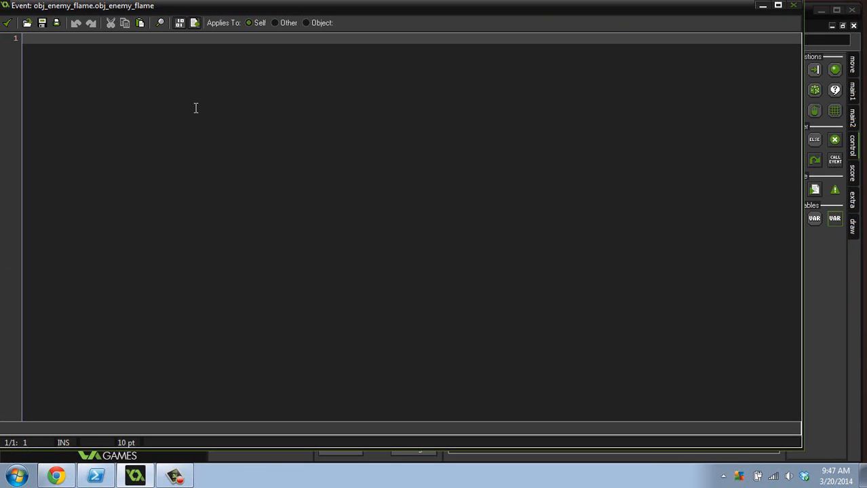
pyautogui.write('{')
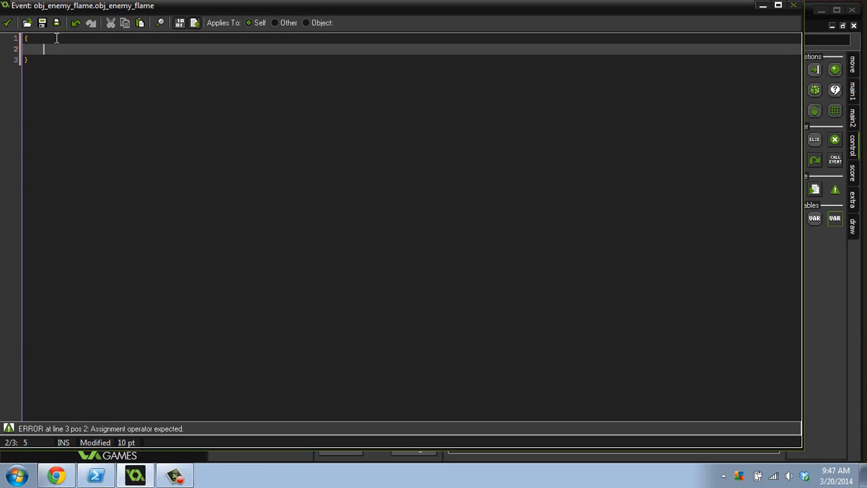
pyautogui.write('if (')
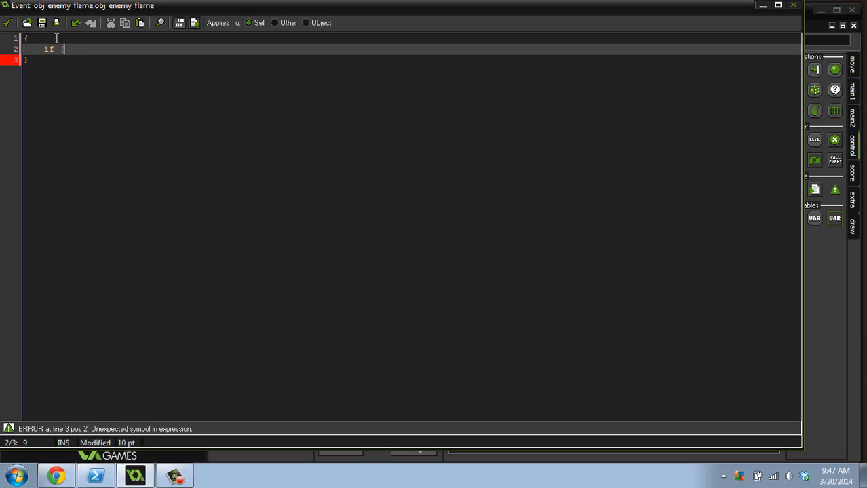
pyautogui.write('x')
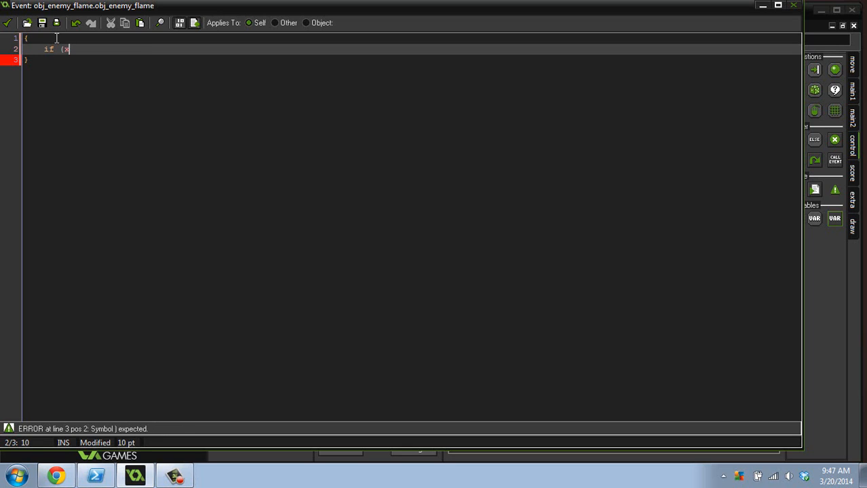
pyautogui.write('>other')
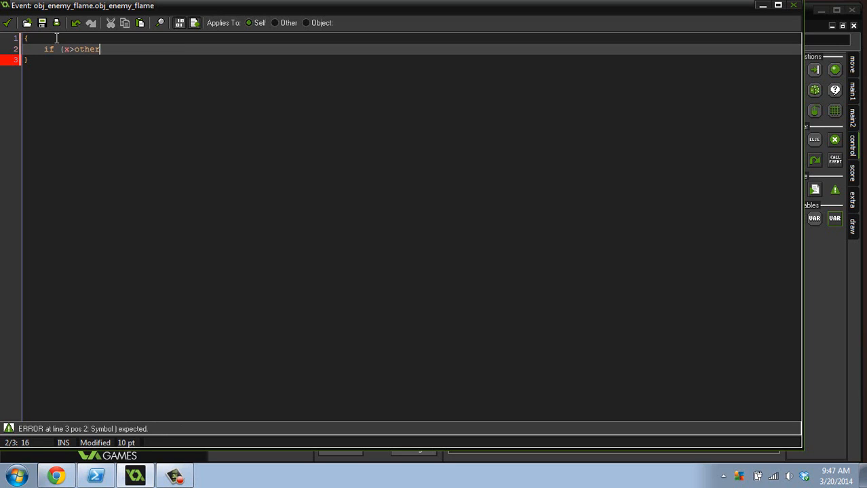
pyautogui.write('.x) {')
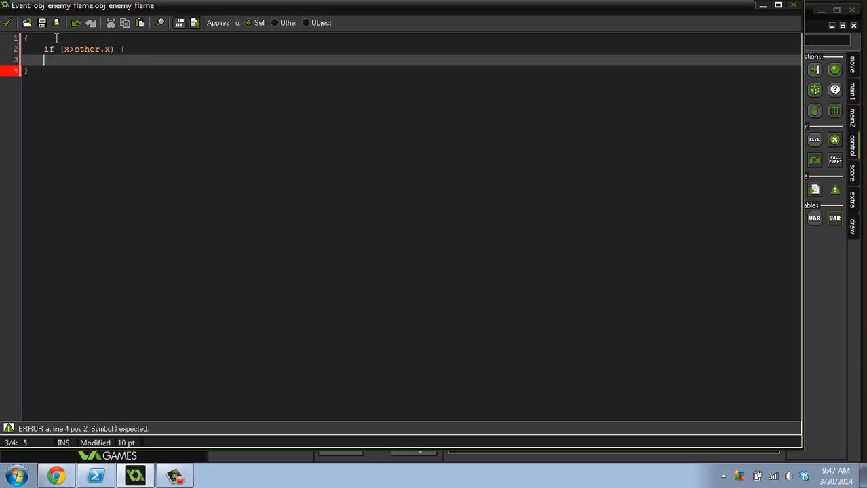
pyautogui.write('}')
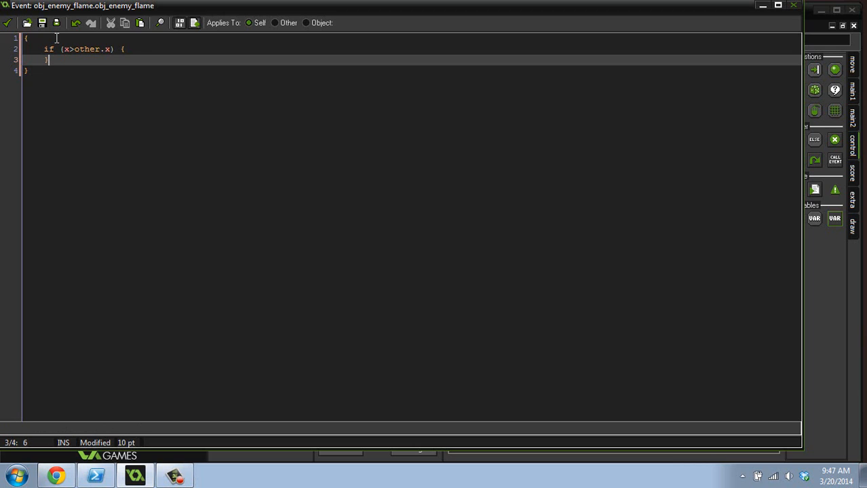
# Complete the skeleton with else if (x<other.x) and an empty else block.
pyautogui.write('else')
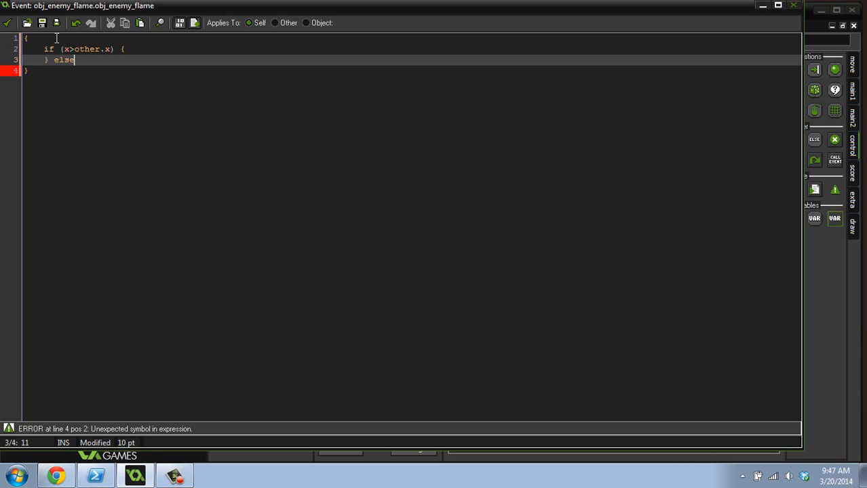
pyautogui.write('if (')
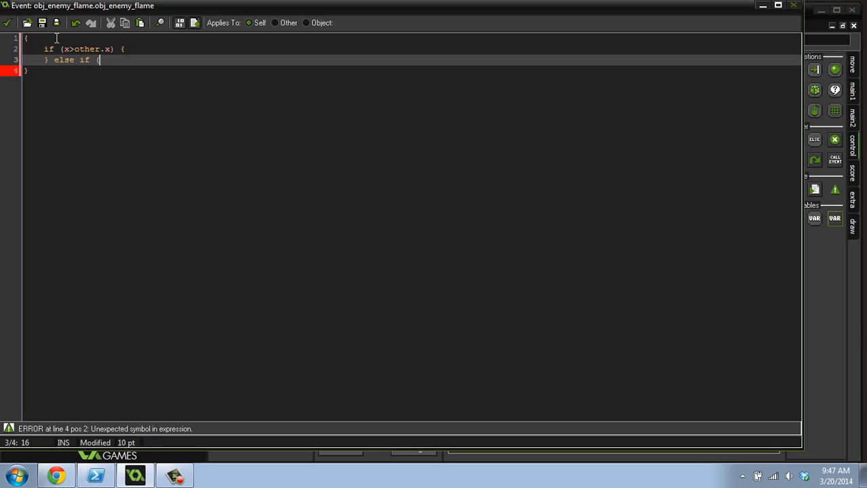
pyautogui.write('x<oth')
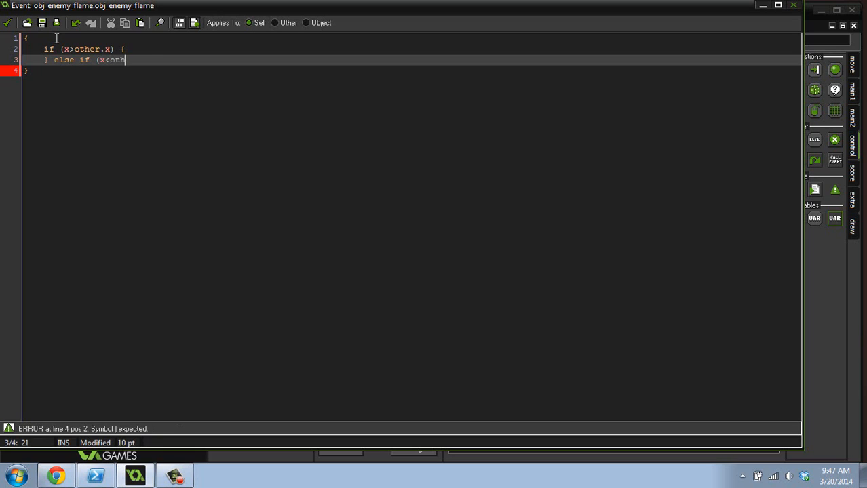
pyautogui.write('er.x')
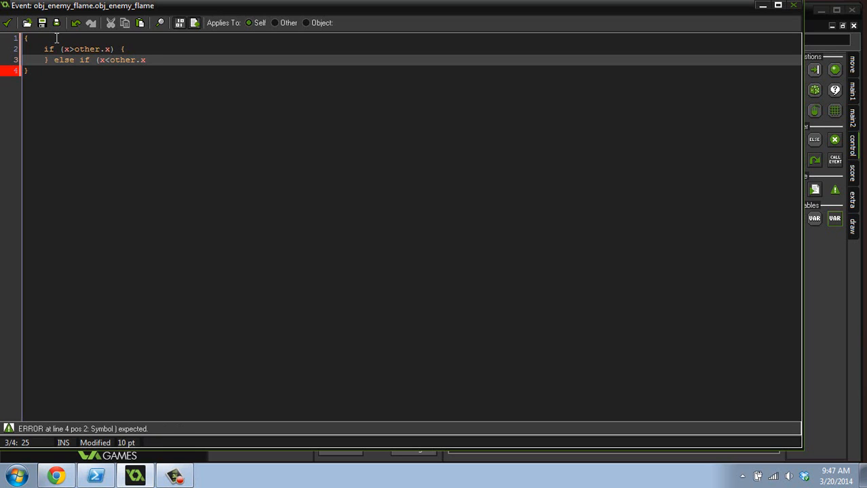
pyautogui.write(')')
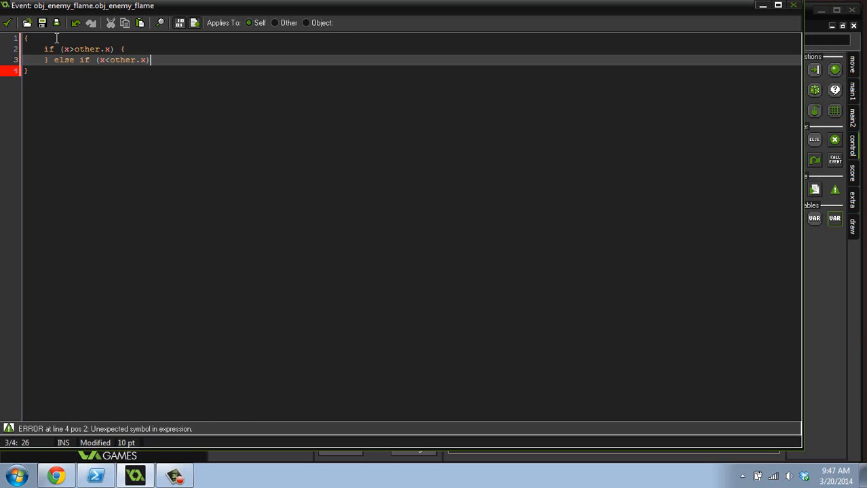
pyautogui.write('{')
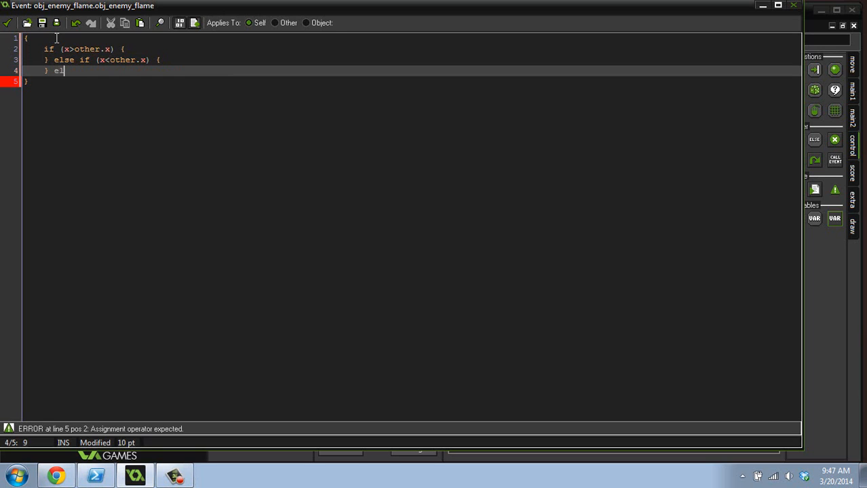
pyautogui.write('se {')
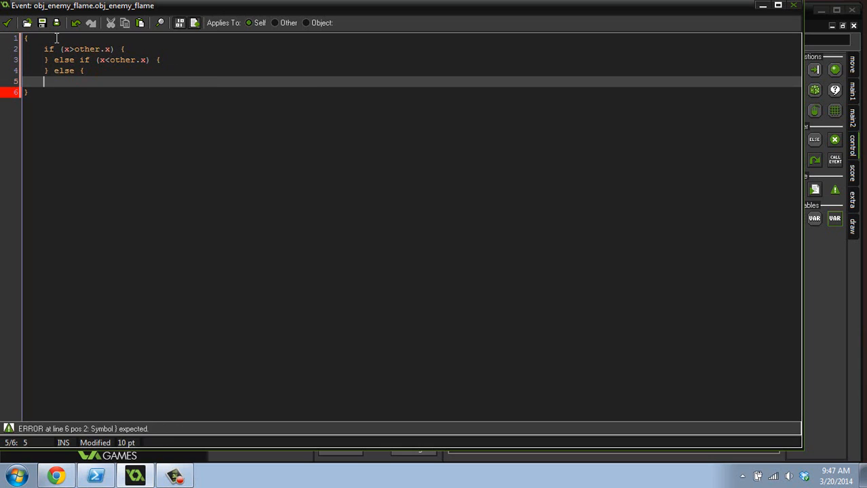
pyautogui.write('}')
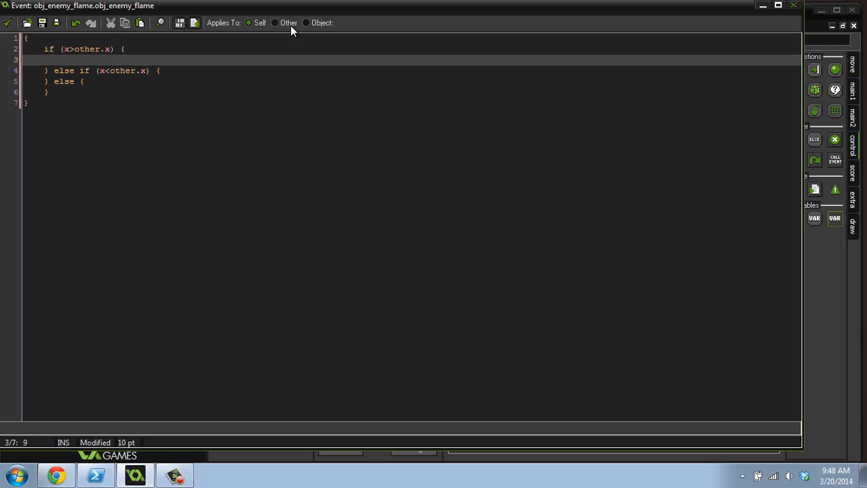
# Fill the first branch with if (place_free(x+2,y)) to allow a 2-pixel right push.
pyautogui.write('if')
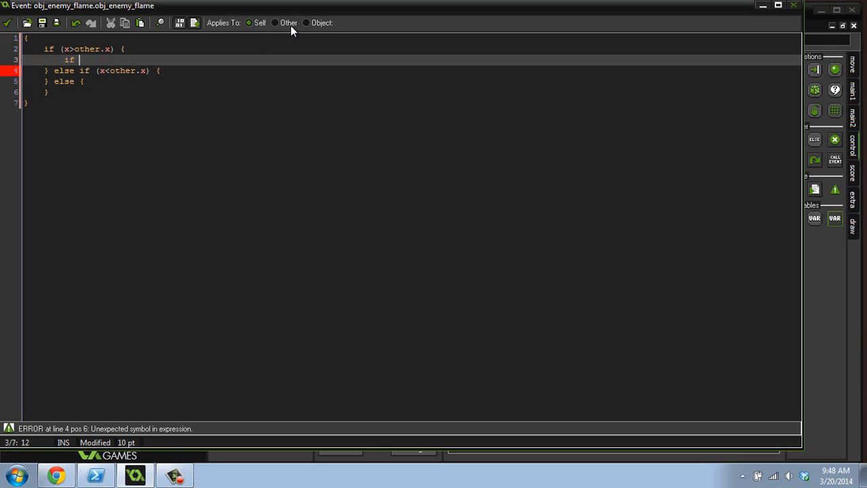
pyautogui.write('(x+2,')
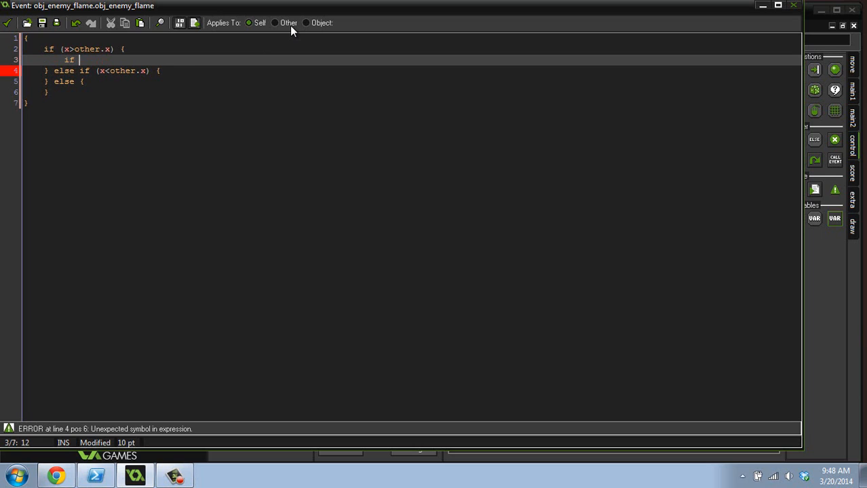
pyautogui.write('(place_free(x+2')
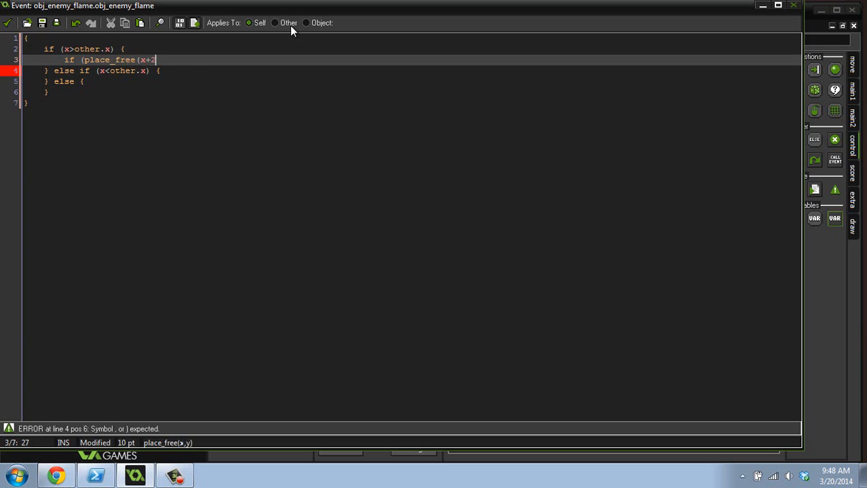
pyautogui.write(',y) x+=2;')
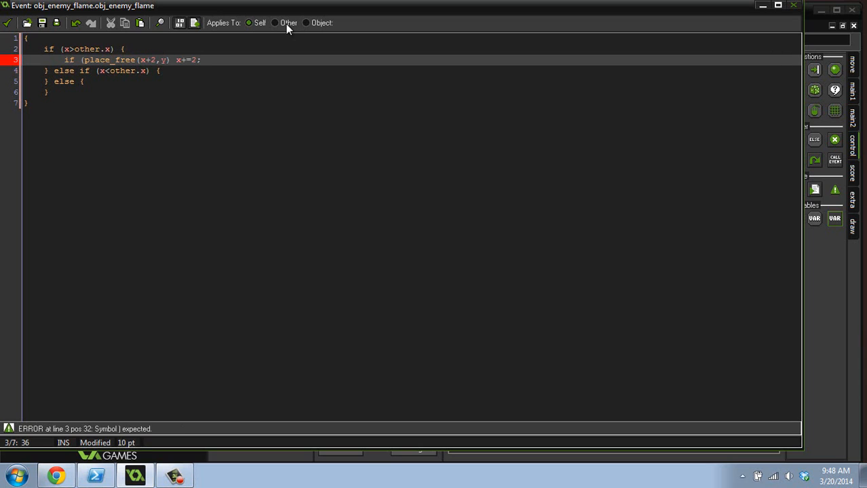
pyautogui.write(')')
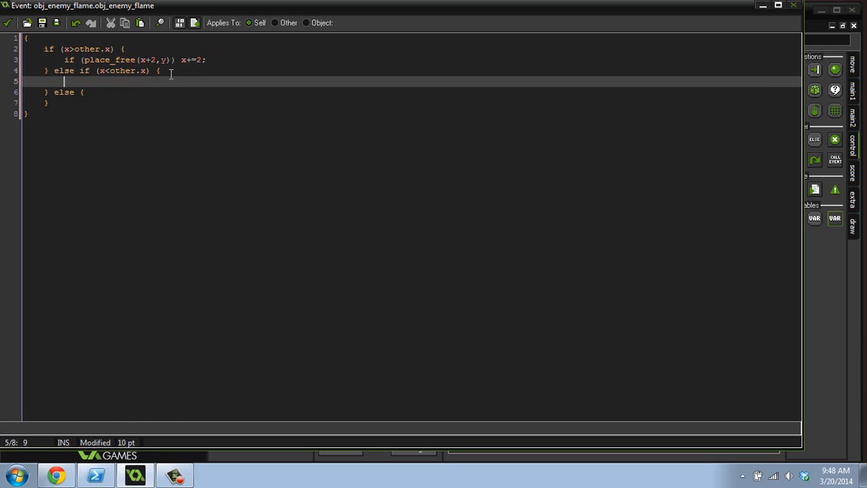
# Fill the else-if branch with if (place_free(x-2,y)) x-=2; to push 2 pixels left.
pyautogui.write('if (')
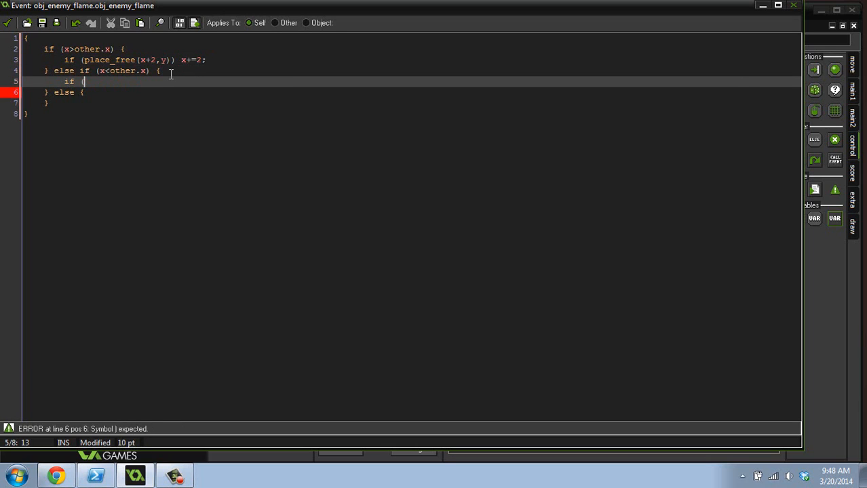
pyautogui.write('place_free(')
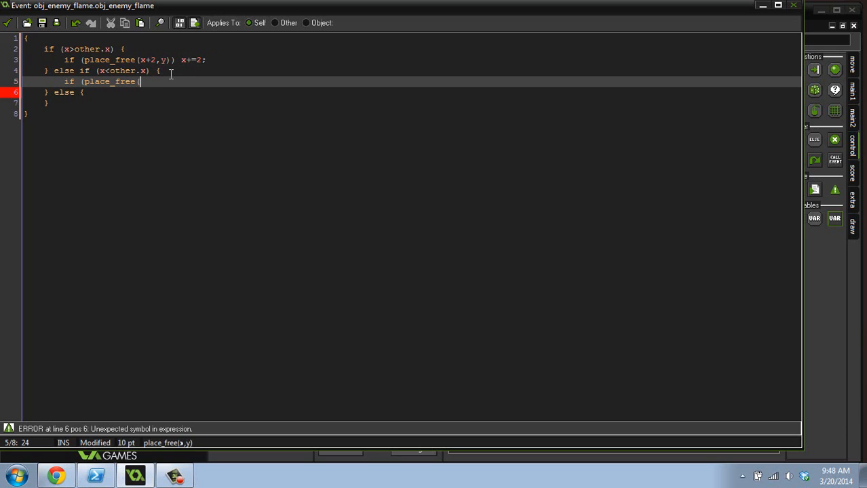
pyautogui.write('x-2,')
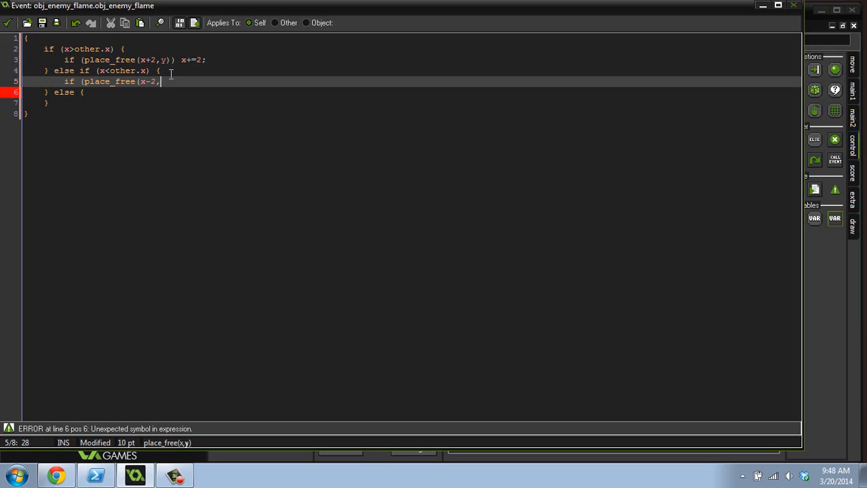
pyautogui.write('y))')
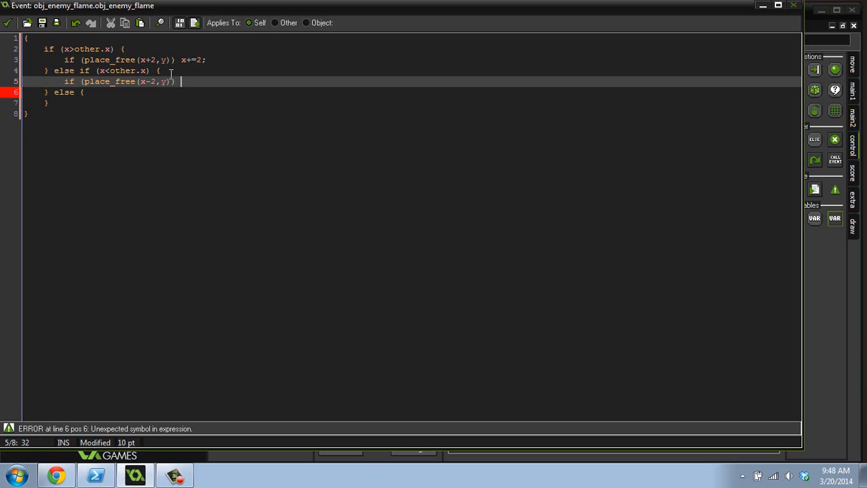
pyautogui.write('x-=2;')
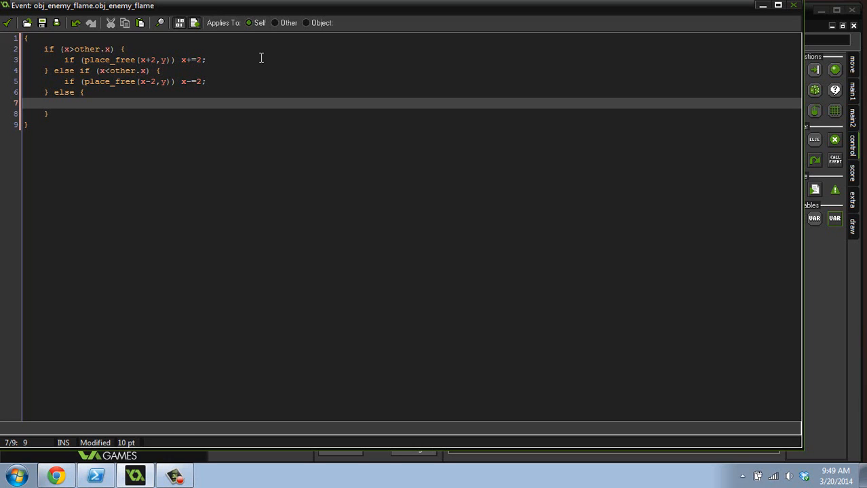
# In the final else, write if (place_free(x+2,y)) { x+=2; } to try moving right.
pyautogui.write('if (')
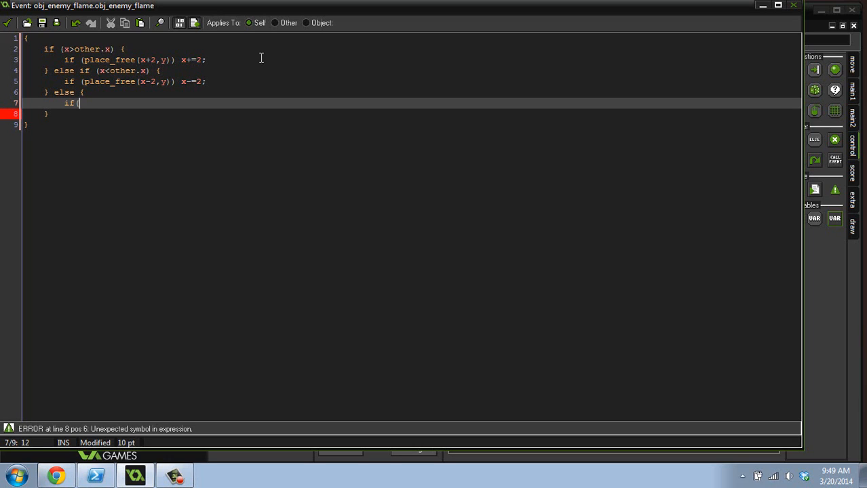
pyautogui.write('place_free')
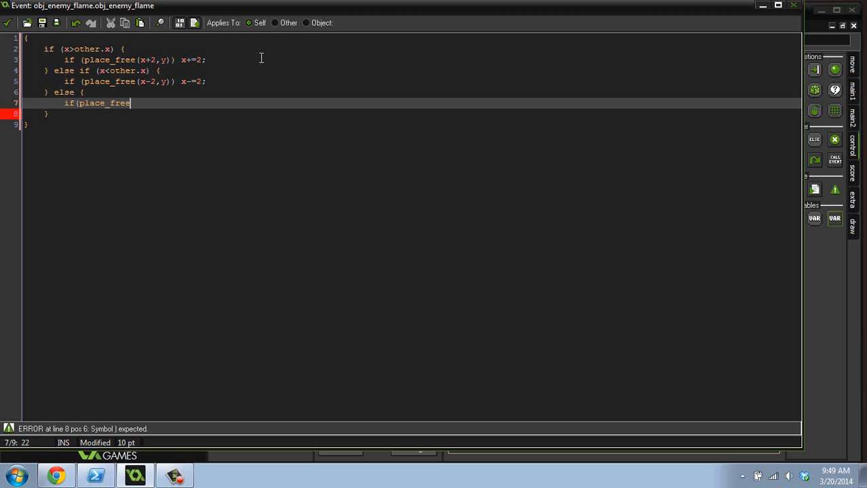
pyautogui.write('(x')
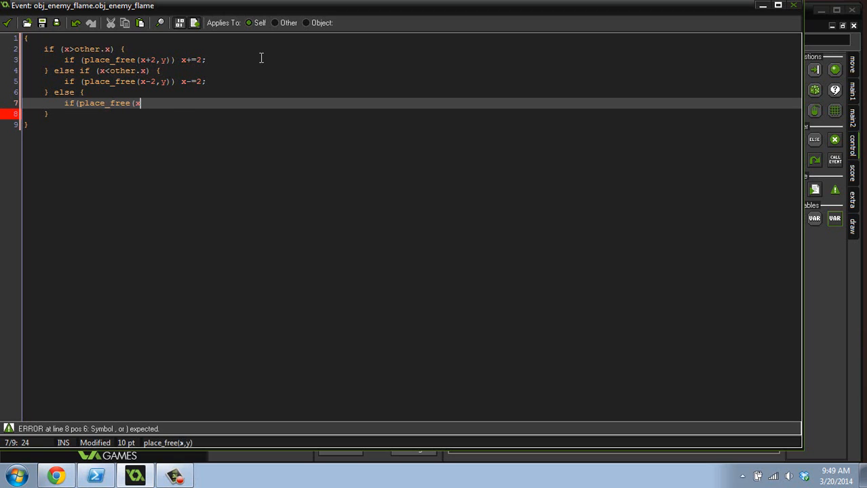
pyautogui.write('+2,y)')
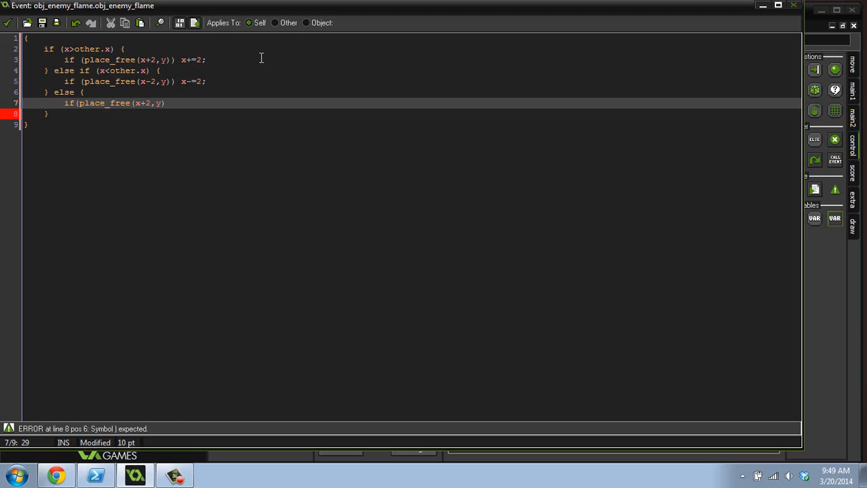
pyautogui.write('x+=')
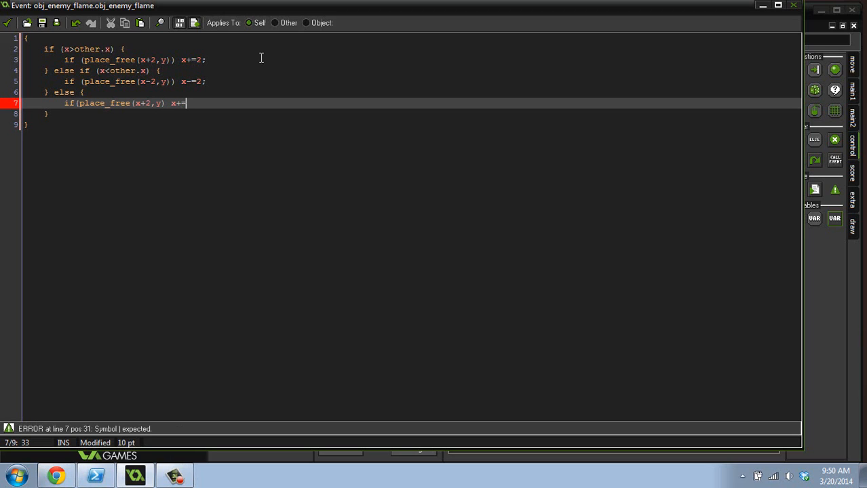
pyautogui.write('2;')
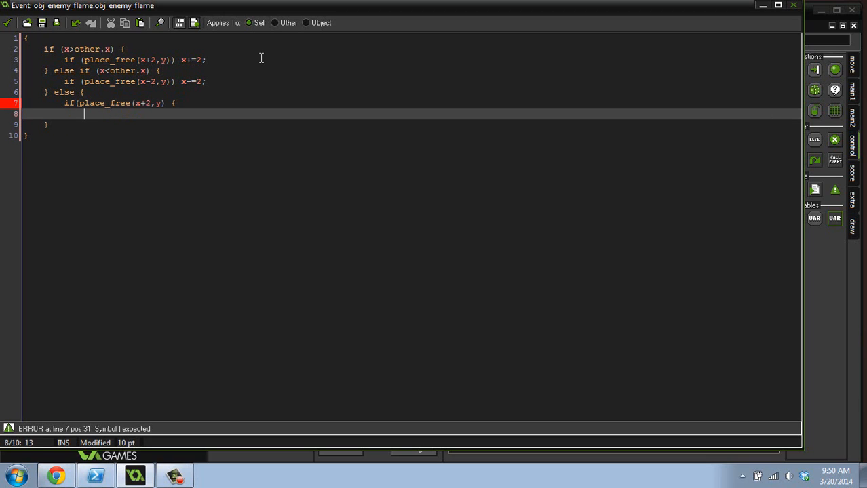
pyautogui.write('x+=2;')
pyautogui.write('}')
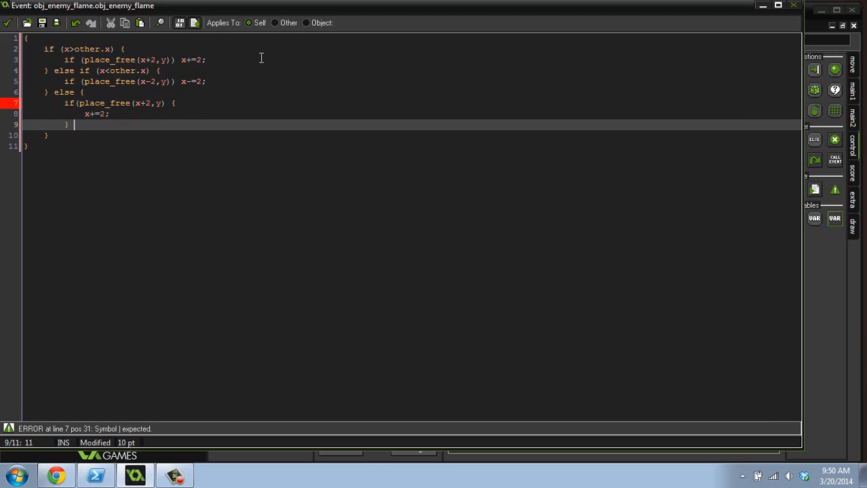
# Add else if (place_free(x-2,y)) { x-=2; } to fall back to moving left.
pyautogui.write('else if (plac')
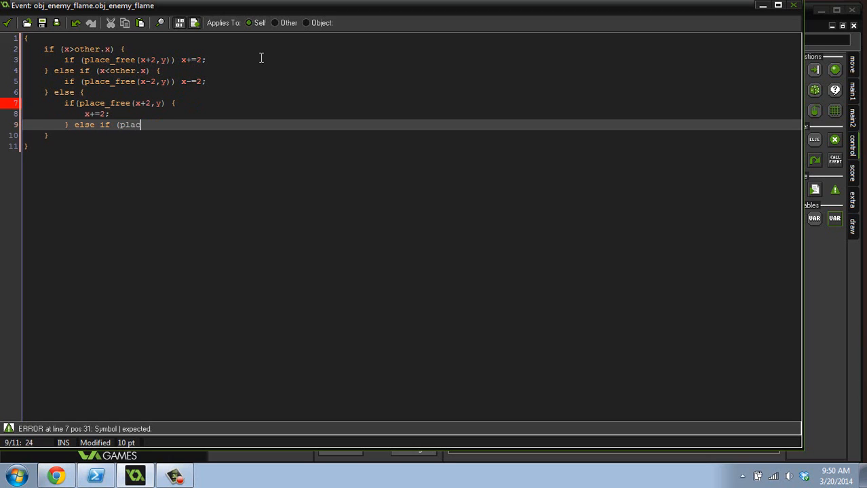
pyautogui.write('e_free(')
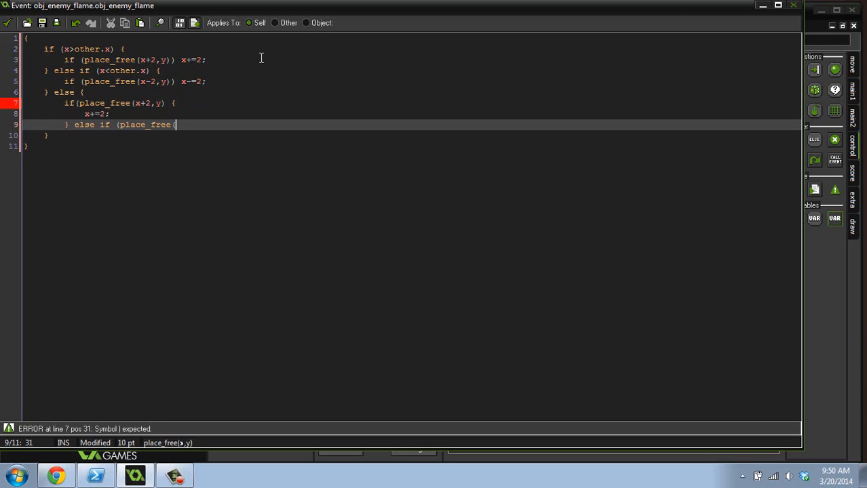
pyautogui.write('x')
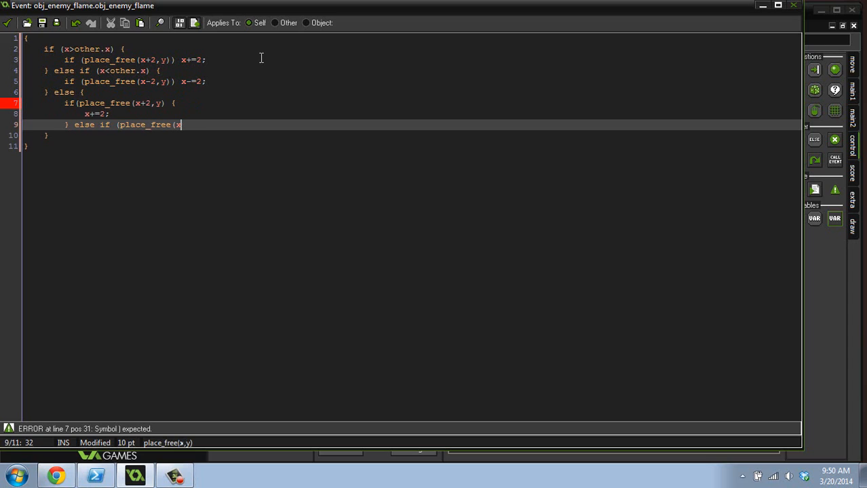
pyautogui.write('-2,')
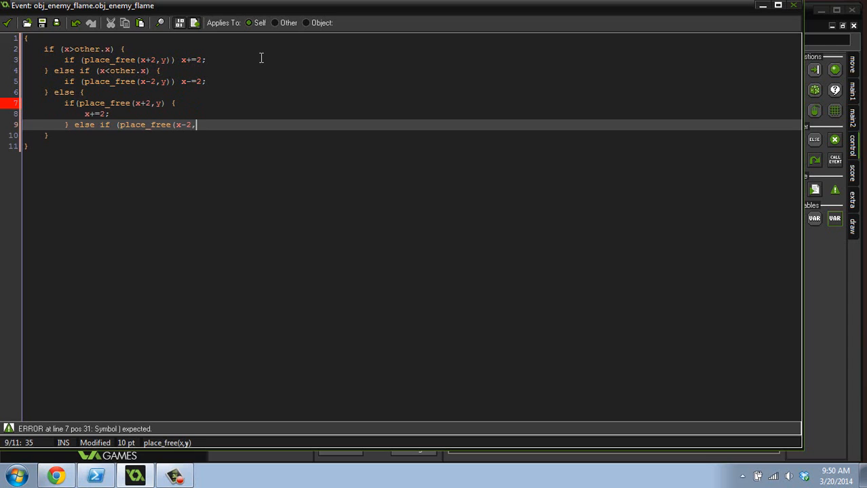
pyautogui.write('y)) {')
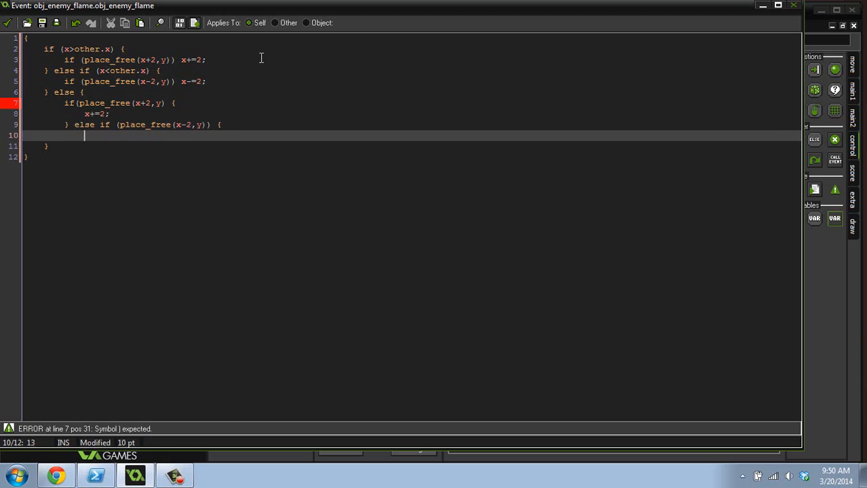
pyautogui.write('x-=2;')
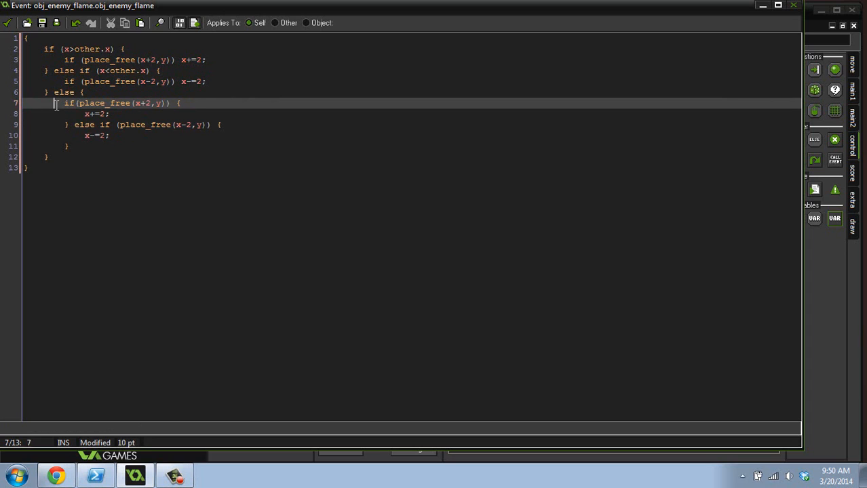
pyautogui.moveTo(56, 103); pyautogui.dragTo(68, 146)
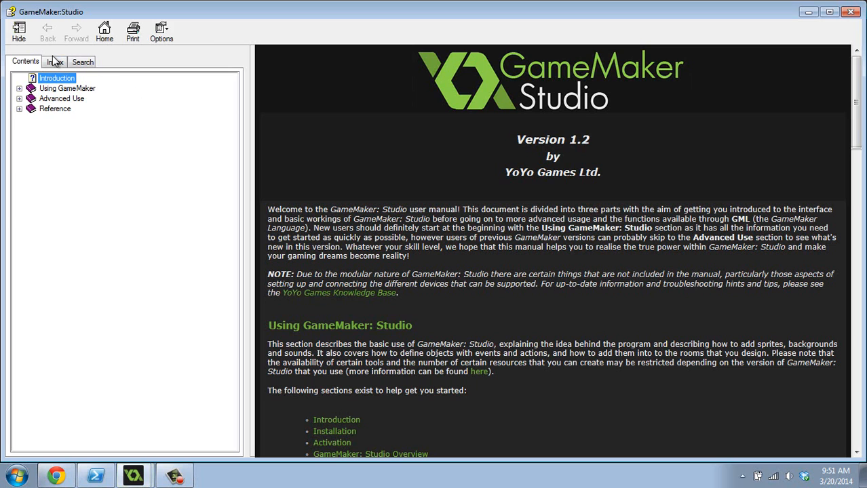
# Search the manual index and read the instance_id and Addressing Variables in Other Instances topics.
pyautogui.click(55, 61)
pyautogui.write('instance_id')
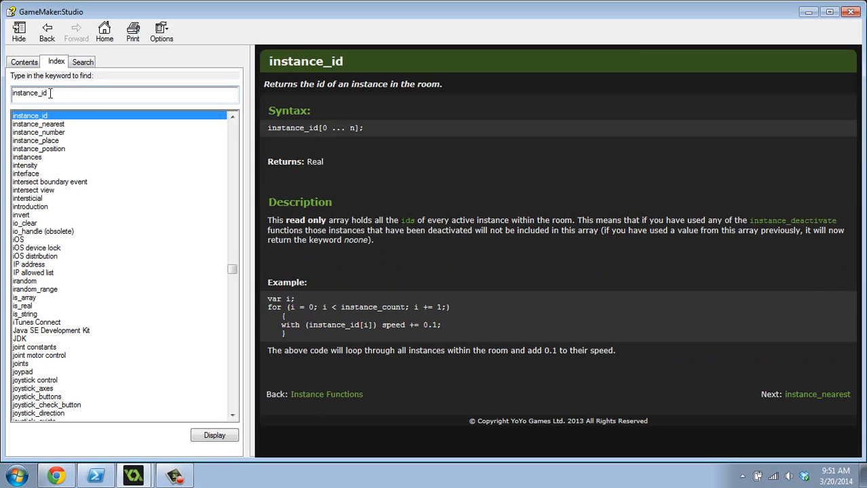
pyautogui.moveTo(327, 162)
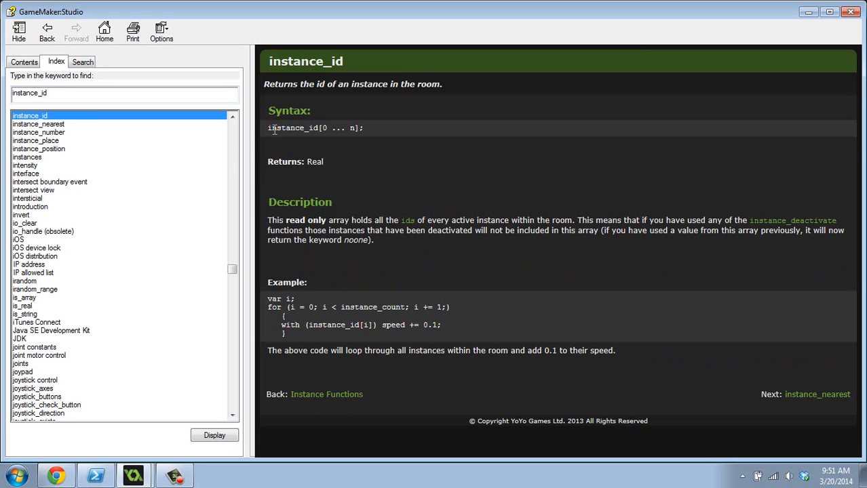
pyautogui.moveTo(415, 189)
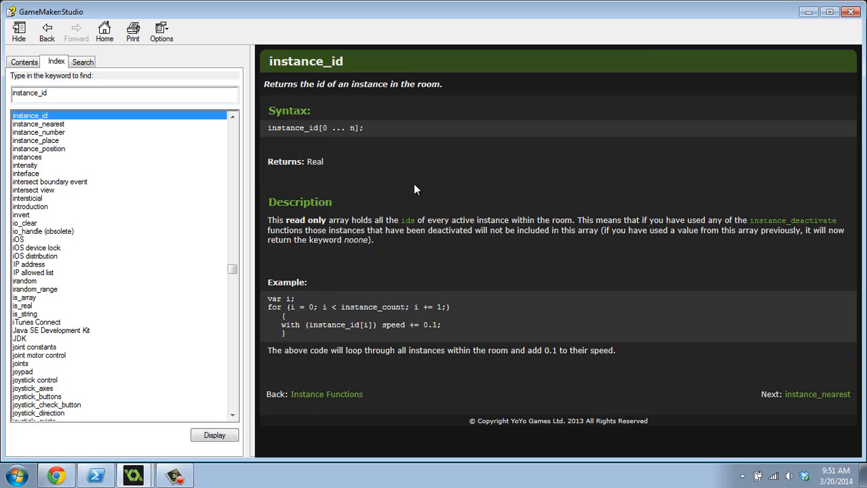
pyautogui.moveTo(415, 371)
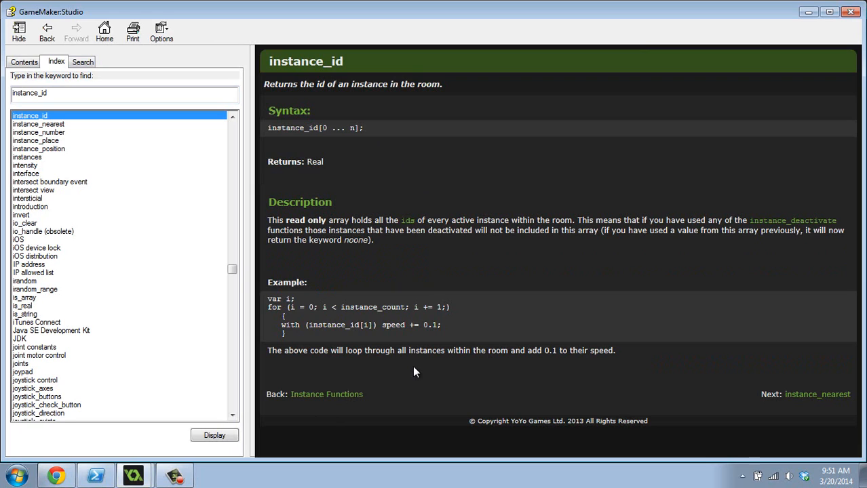
pyautogui.moveTo(409, 337)
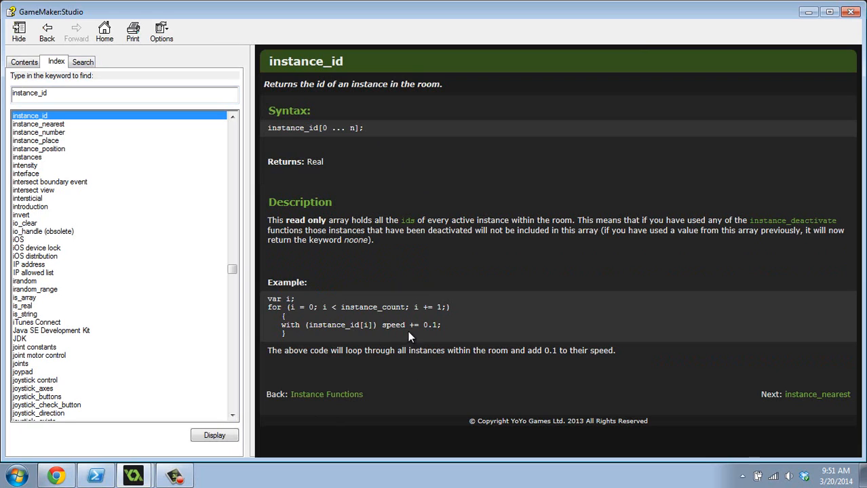
pyautogui.moveTo(310, 350); pyautogui.dragTo(616, 350)
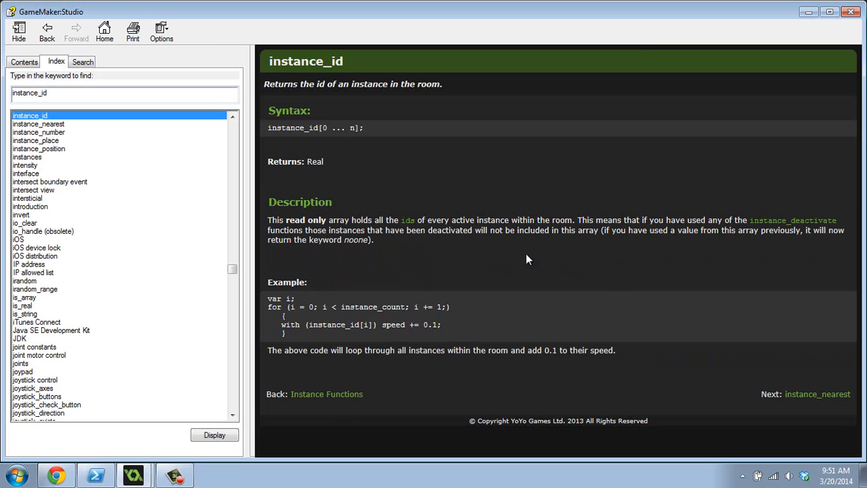
pyautogui.moveTo(391, 175)
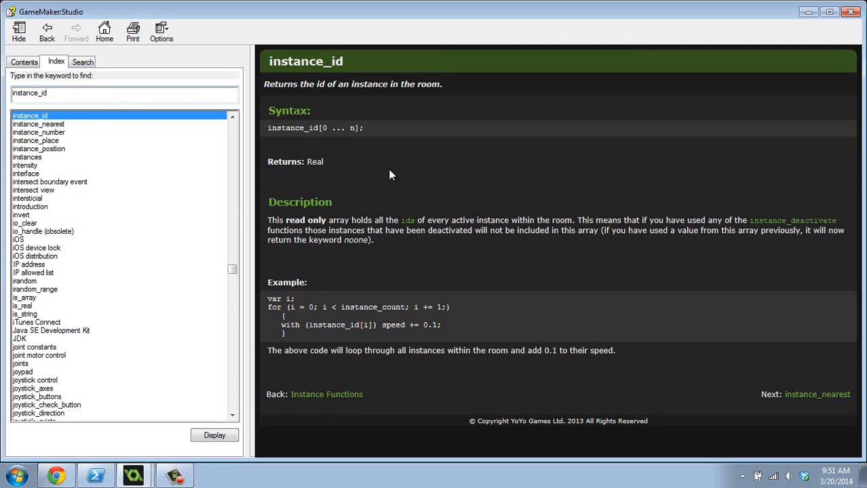
pyautogui.moveTo(313, 342)
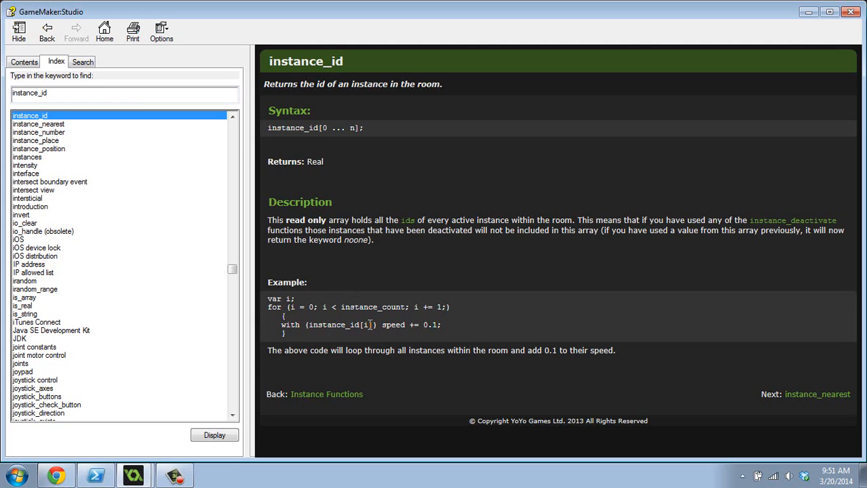
pyautogui.moveTo(461, 320)
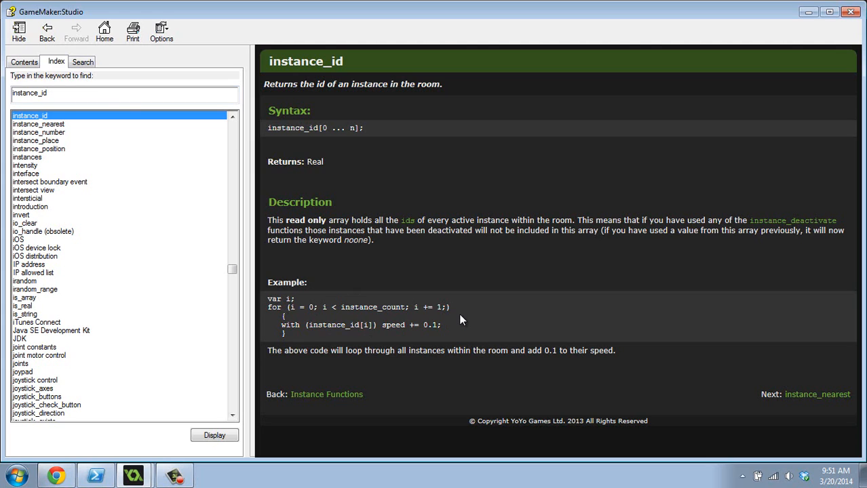
pyautogui.click(60, 95)
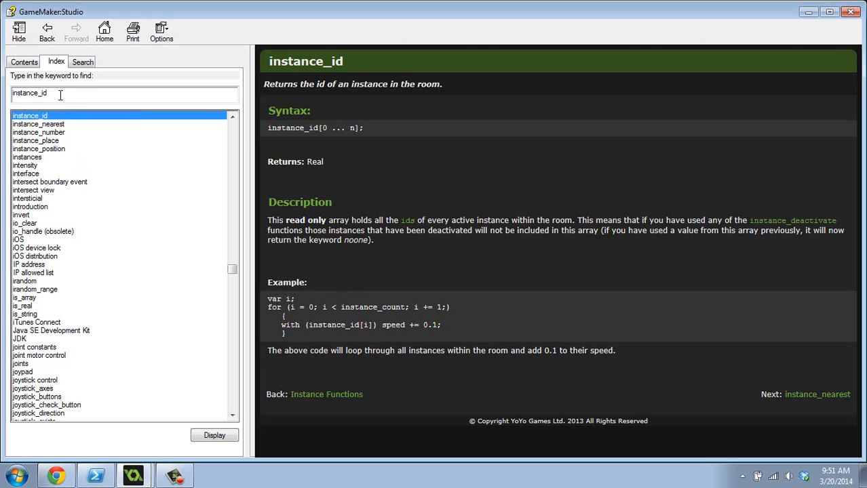
pyautogui.moveTo(187, 293)
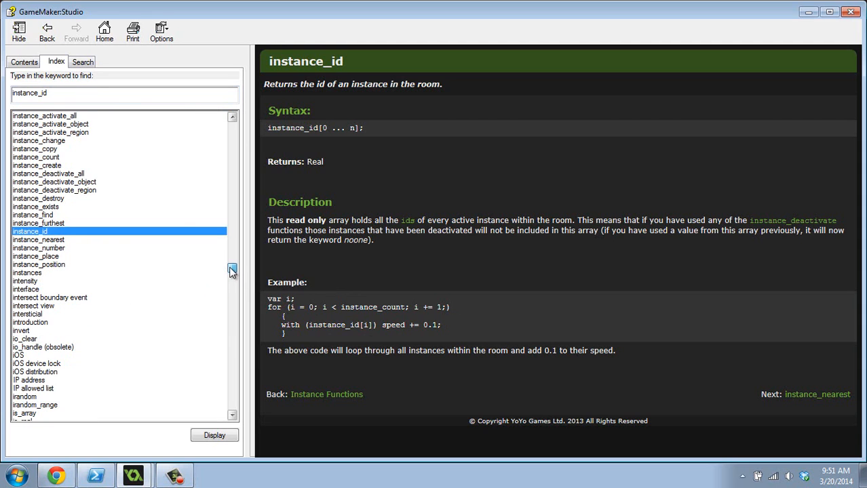
pyautogui.moveTo(220, 171)
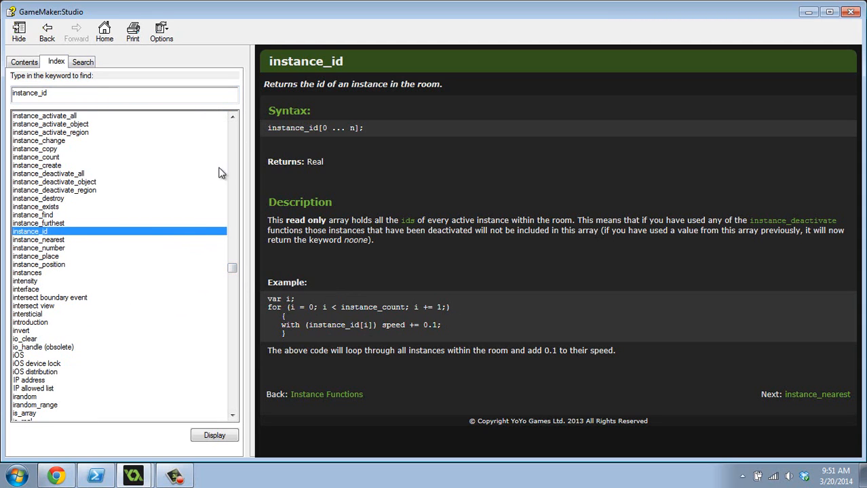
pyautogui.click(234, 116)
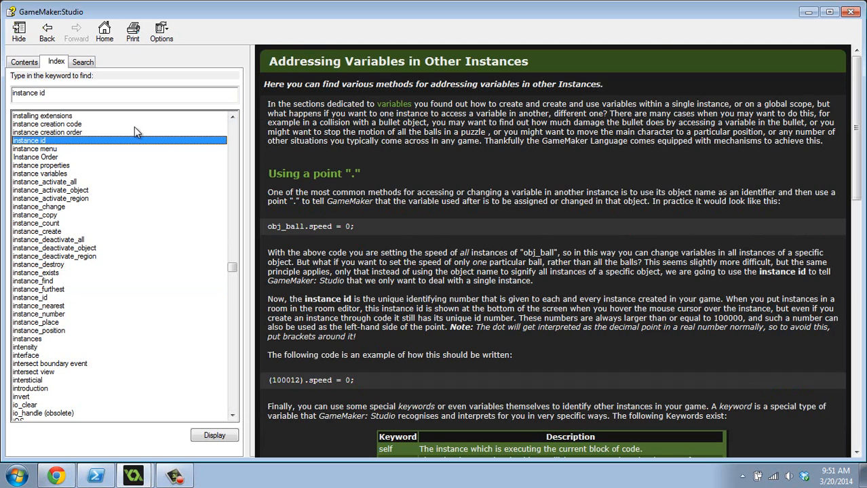
# Look up 'id' in the index and display the id variable entry.
pyautogui.write('id')
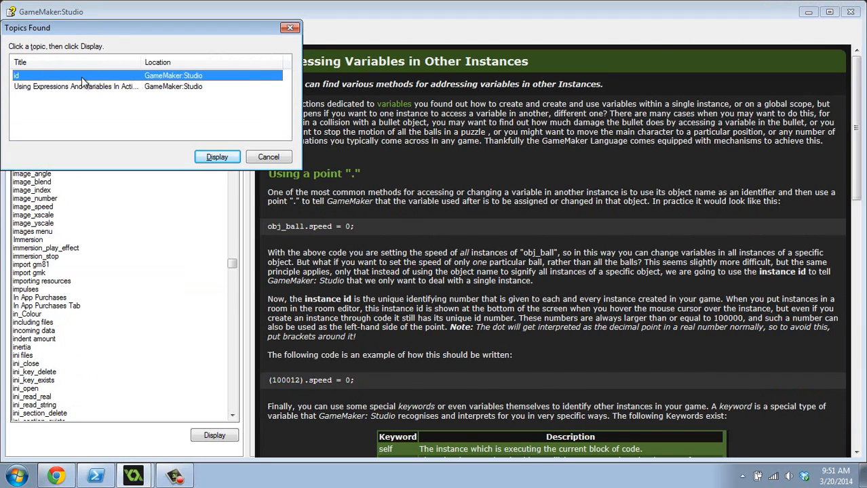
pyautogui.click(217, 157)
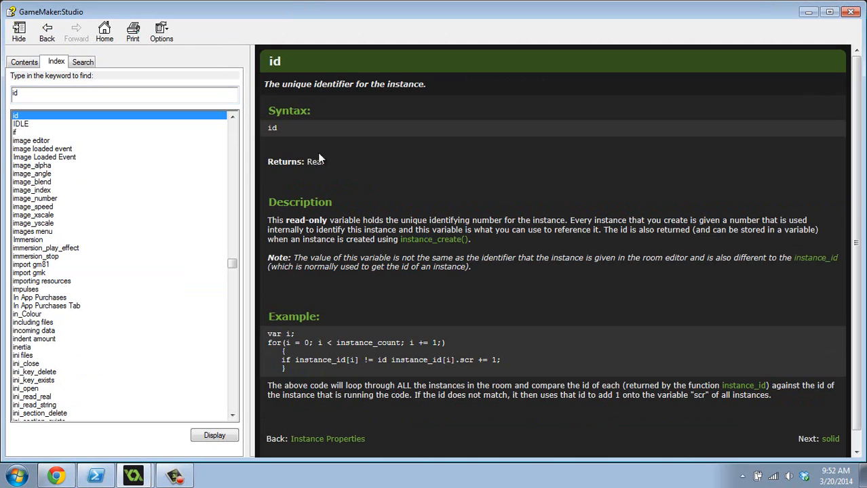
pyautogui.scroll(-3)
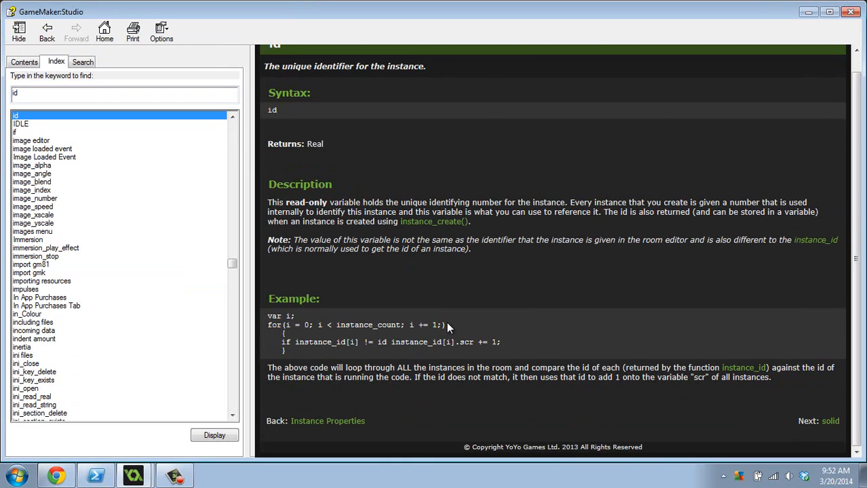
pyautogui.moveTo(464, 287)
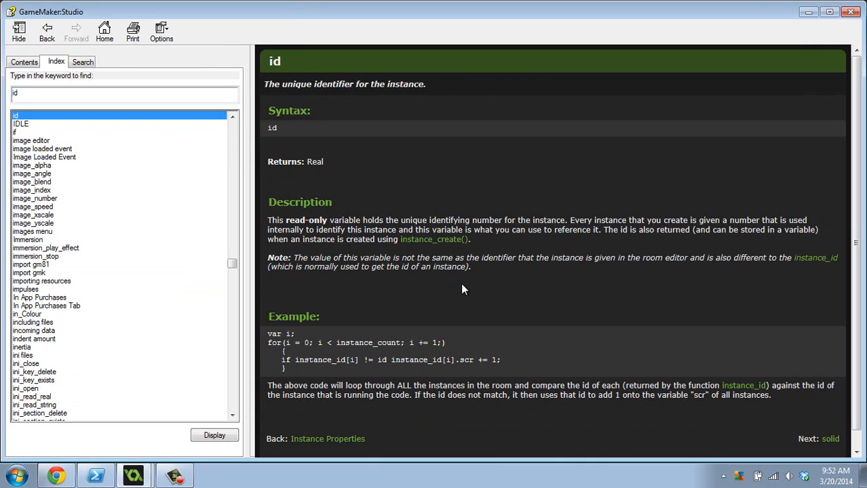
pyautogui.moveTo(279, 130)
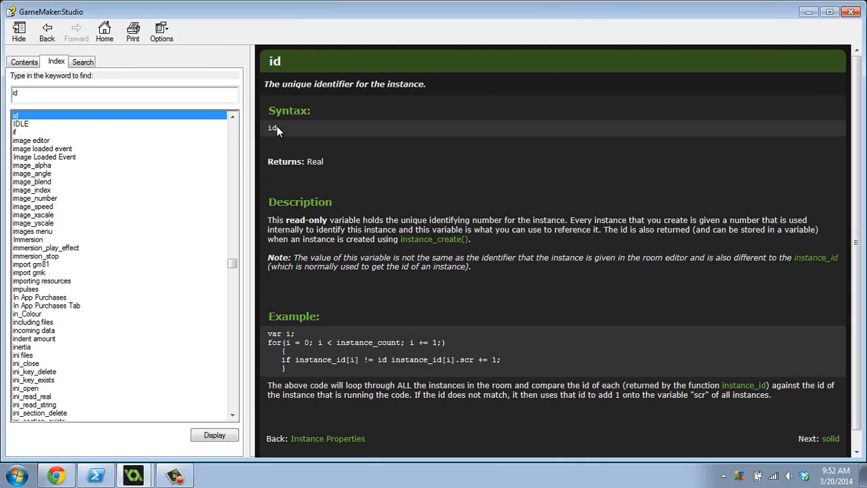
pyautogui.moveTo(809, 14)
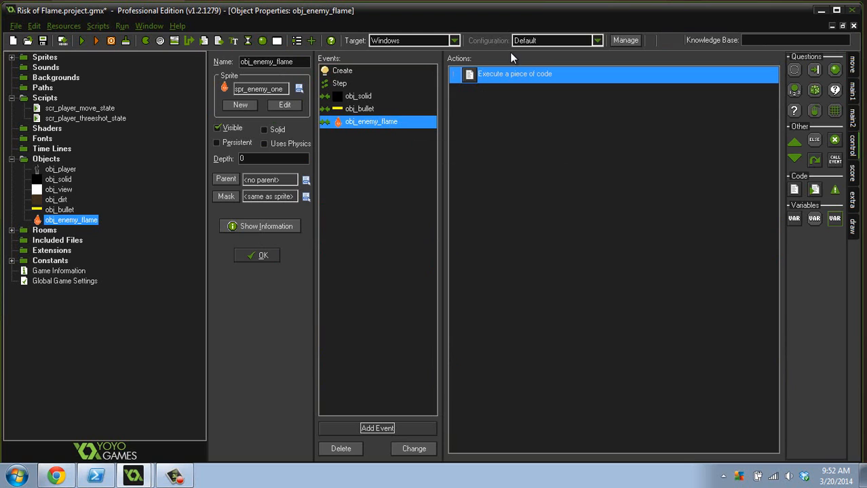
# In the collision code's final else, add an if (id >= other.id) { } branch for the right push.
pyautogui.doubleClick(521, 73)
pyautogui.write('if (')
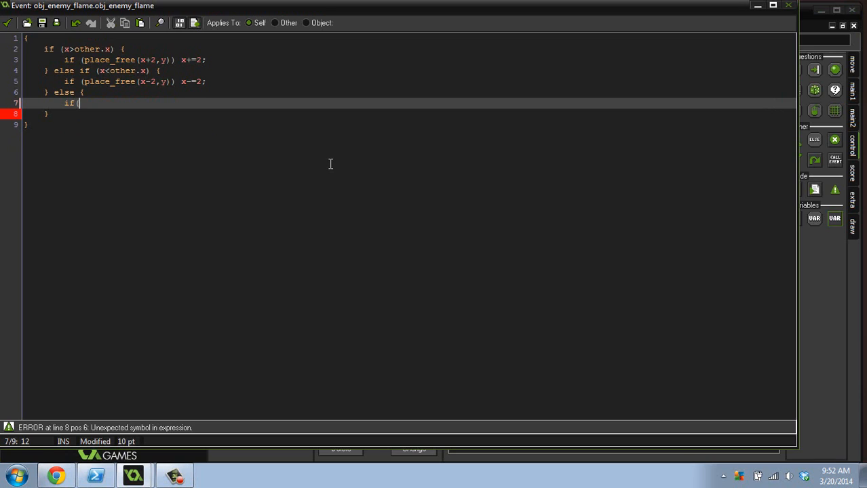
pyautogui.write('id >=')
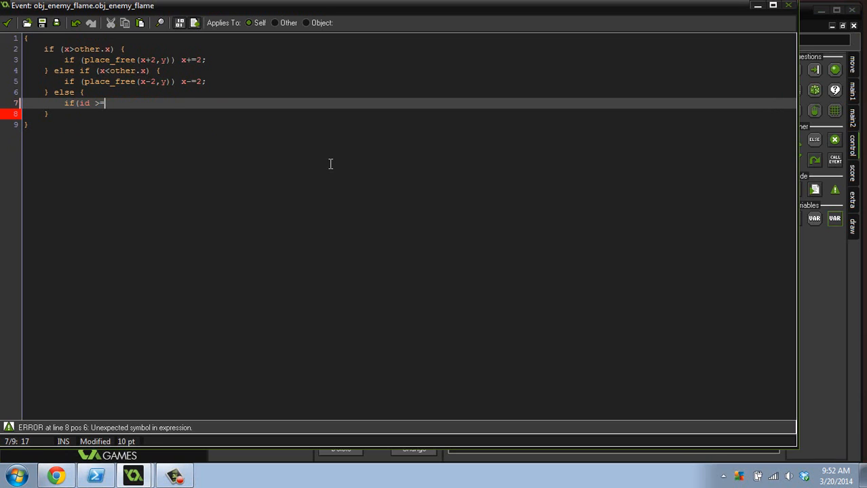
pyautogui.write('other.id')
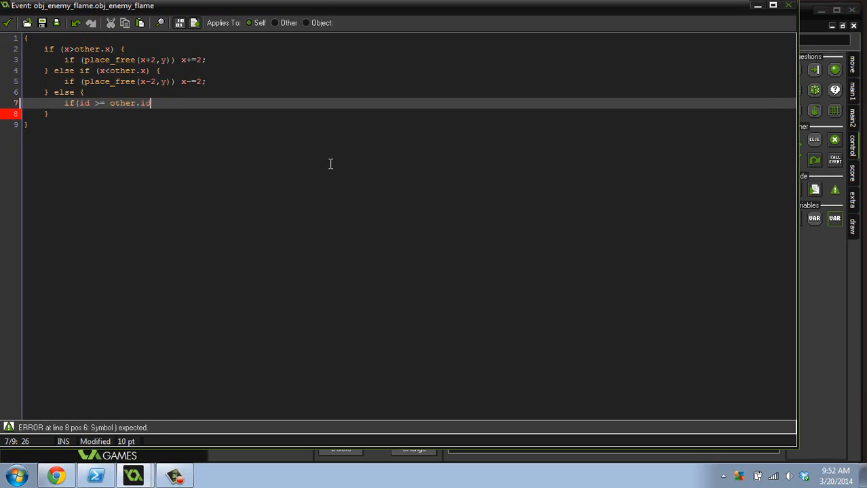
pyautogui.write(') {')
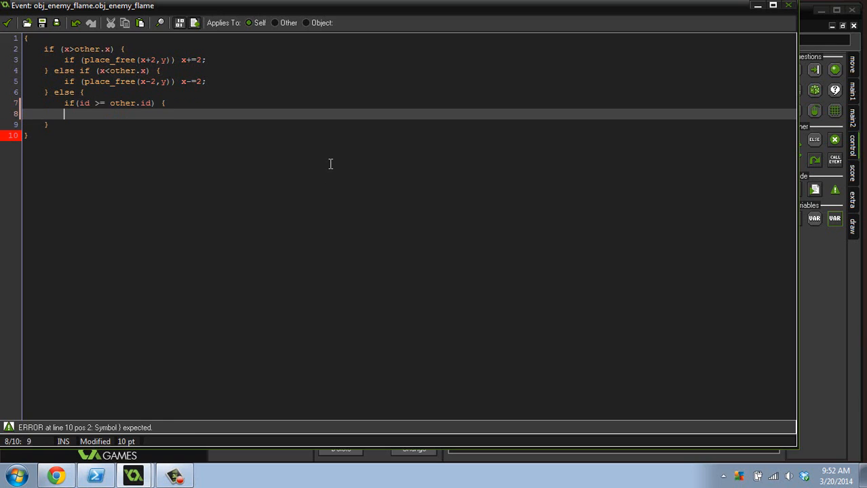
pyautogui.write('} else')
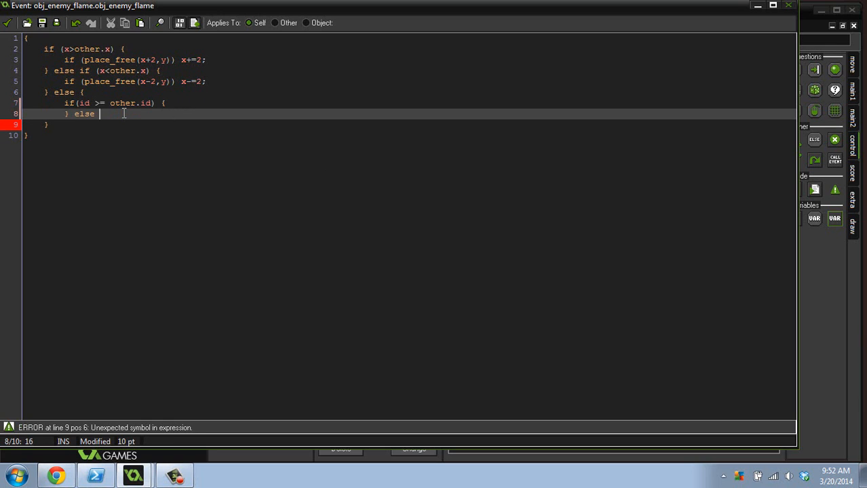
# Add the else branch with if (place_free(x-2,y)) x-=2; for the lower id.
pyautogui.write('{')
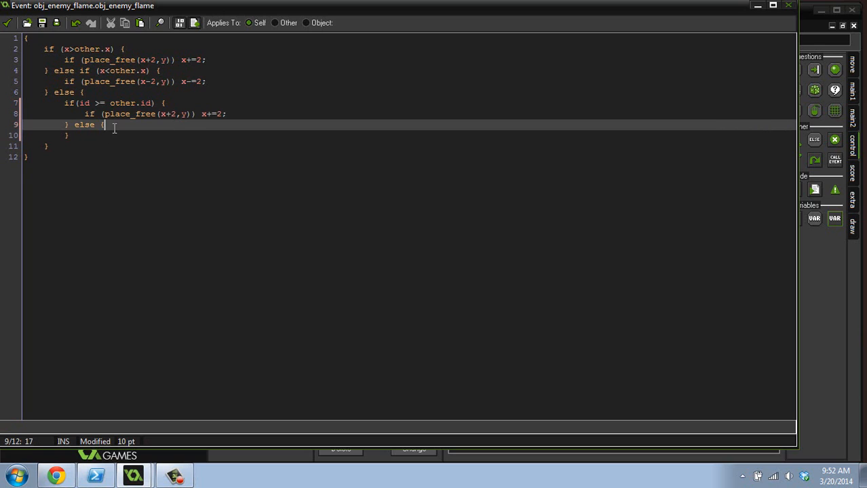
pyautogui.write('if (place_free(x-2,y)) x-=2;')
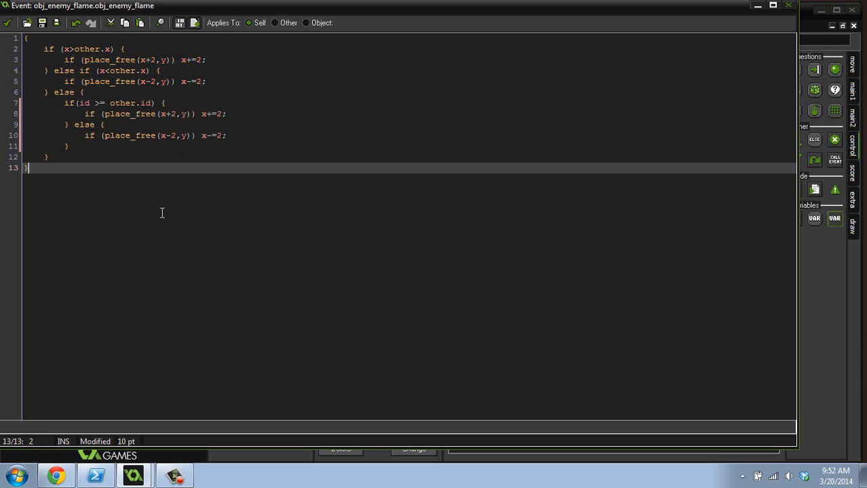
pyautogui.moveTo(221, 166)
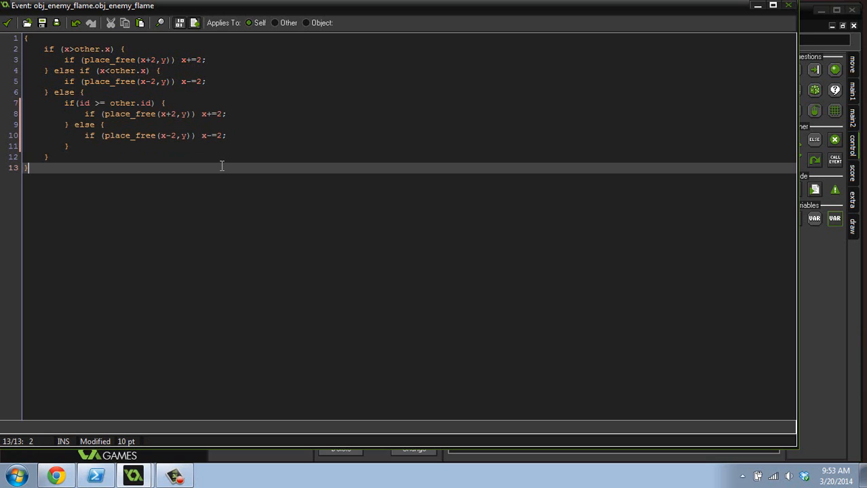
pyautogui.moveTo(165, 127)
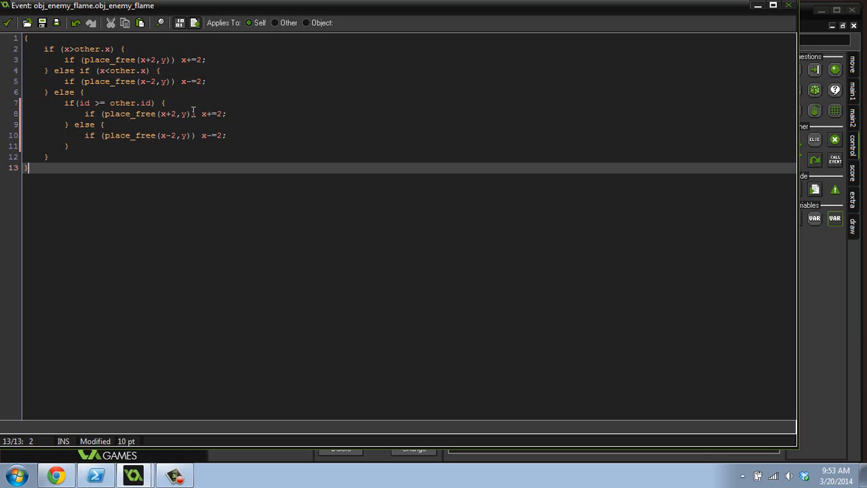
pyautogui.moveTo(32, 72)
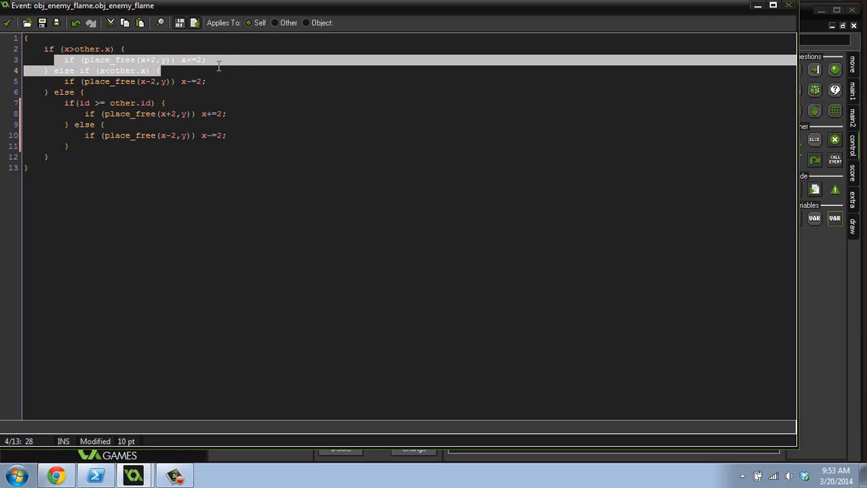
pyautogui.click(215, 60)
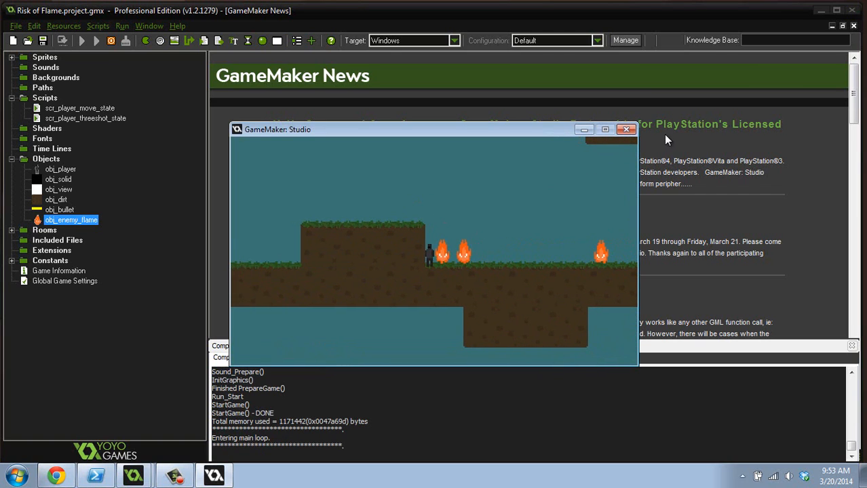
# Run Risk of Flame again to confirm the flames no longer stack, then close it.
pyautogui.click(625, 130)
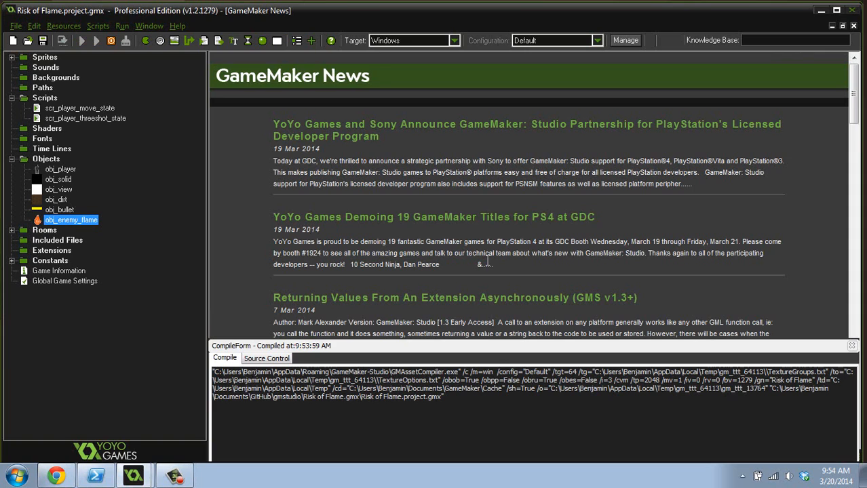
pyautogui.click(118, 42)
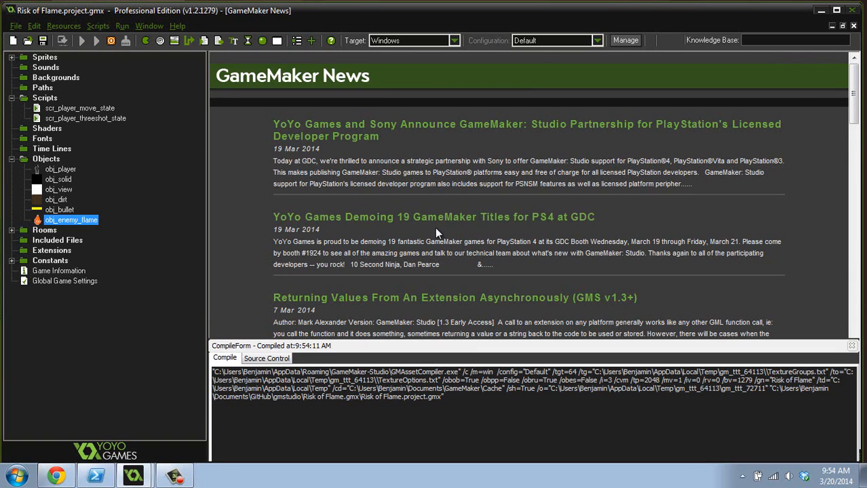
pyautogui.moveTo(443, 241)
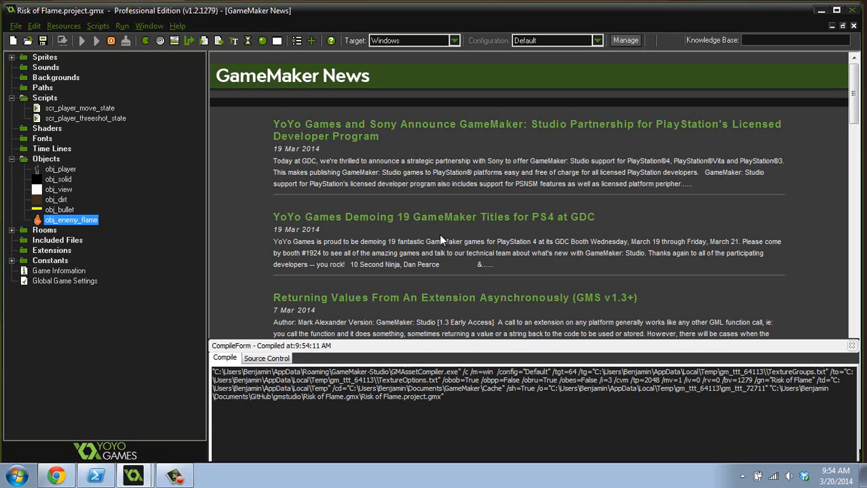
pyautogui.click(117, 42)
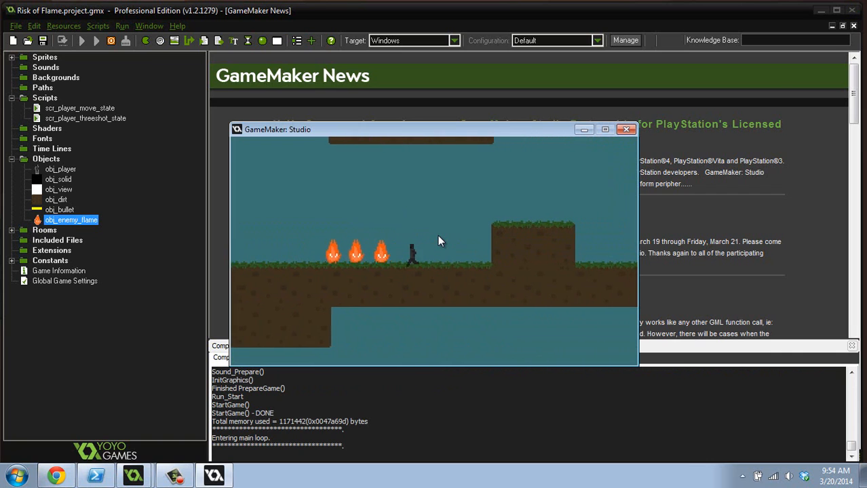
pyautogui.click(624, 130)
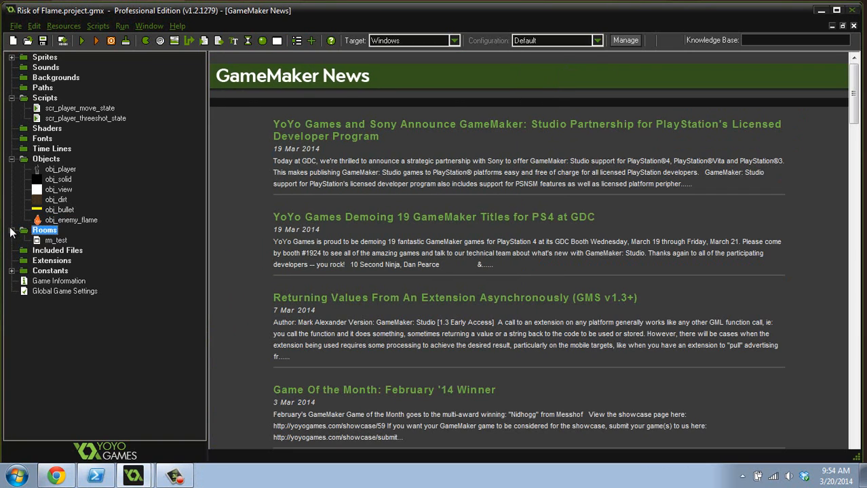
# Select rm_test in the Rooms folder, run the game, then open rm_test in the room editor.
pyautogui.doubleClick(55, 240)
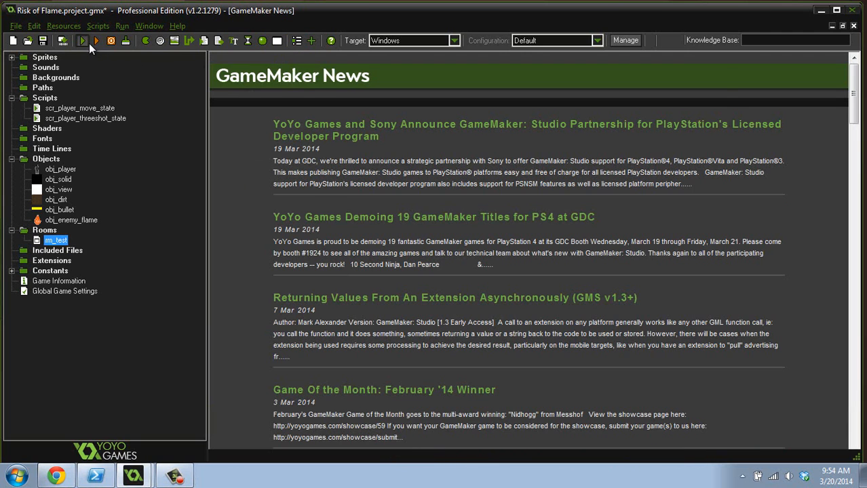
pyautogui.click(84, 42)
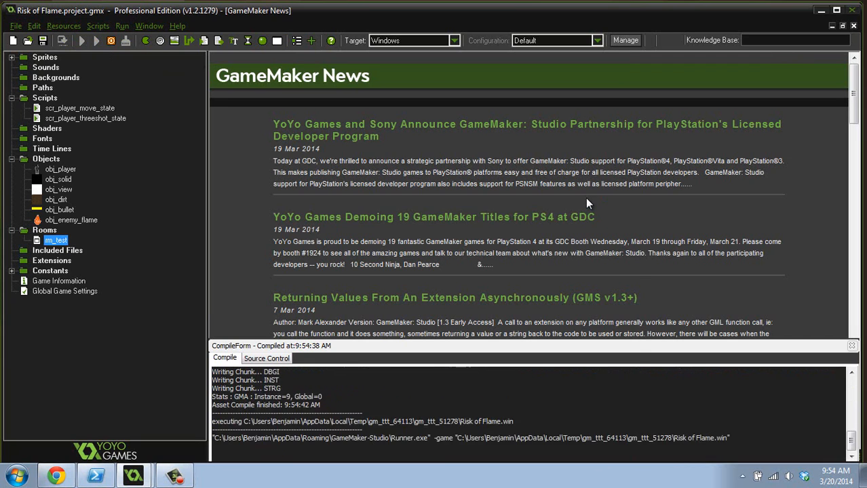
pyautogui.click(108, 42)
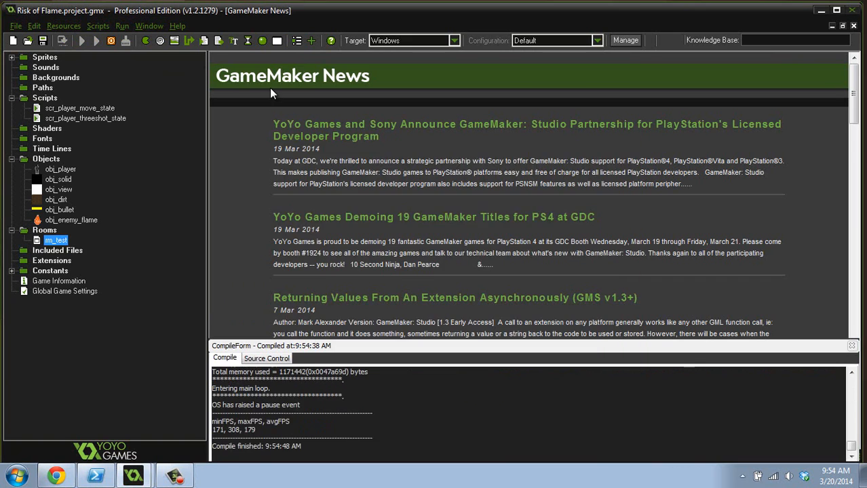
pyautogui.doubleClick(55, 240)
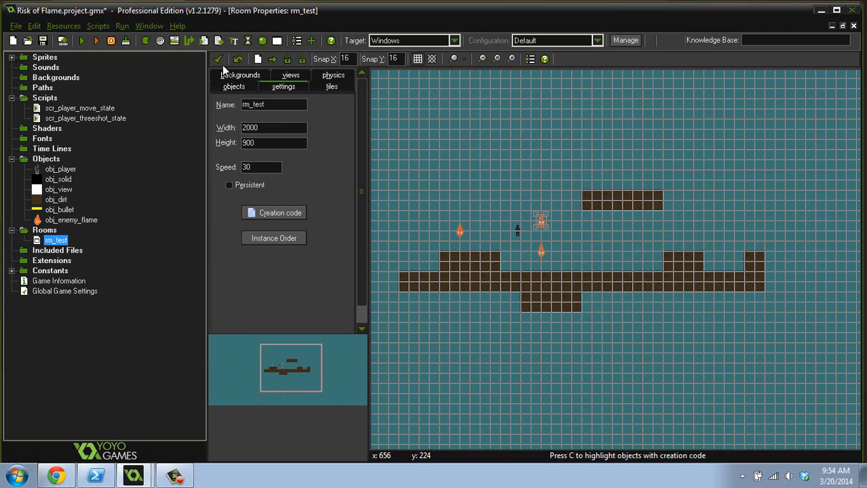
pyautogui.click(105, 39)
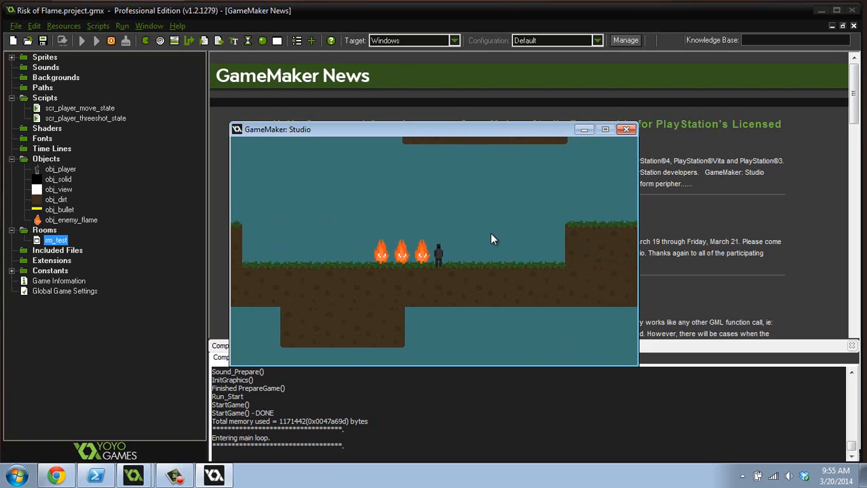
pyautogui.moveTo(581, 130)
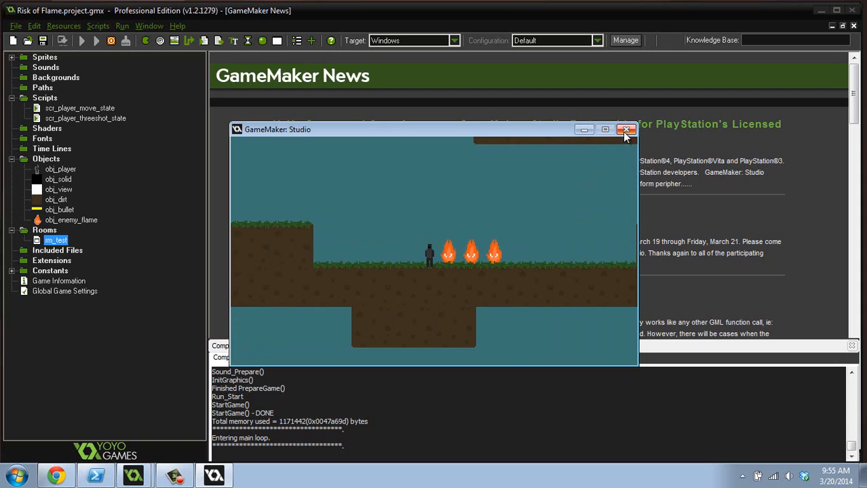
# Quit the running game after the three flames stay spaced apart.
pyautogui.click(627, 129)
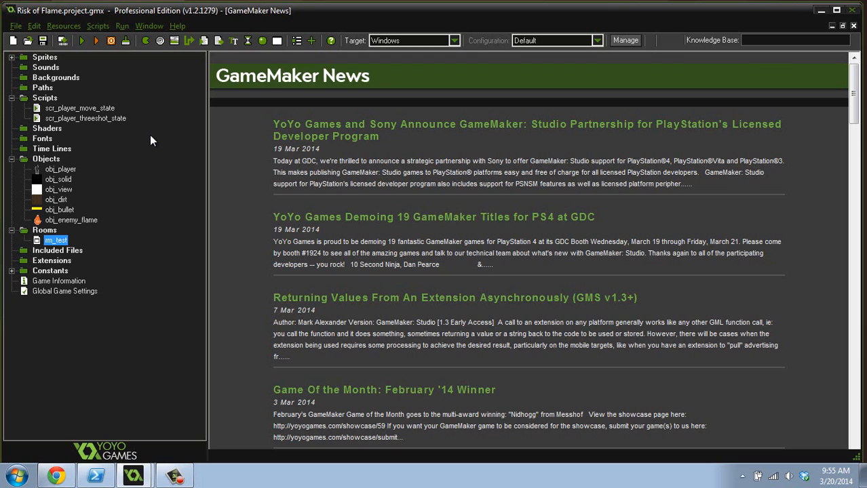
pyautogui.moveTo(570, 241)
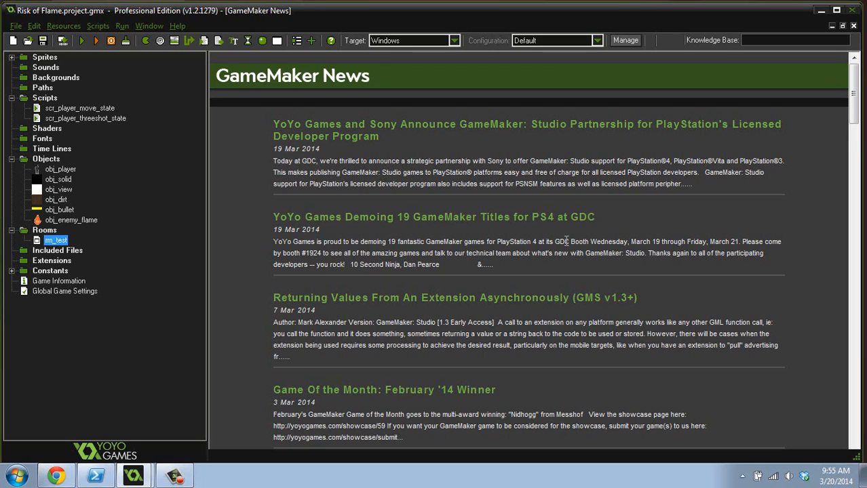